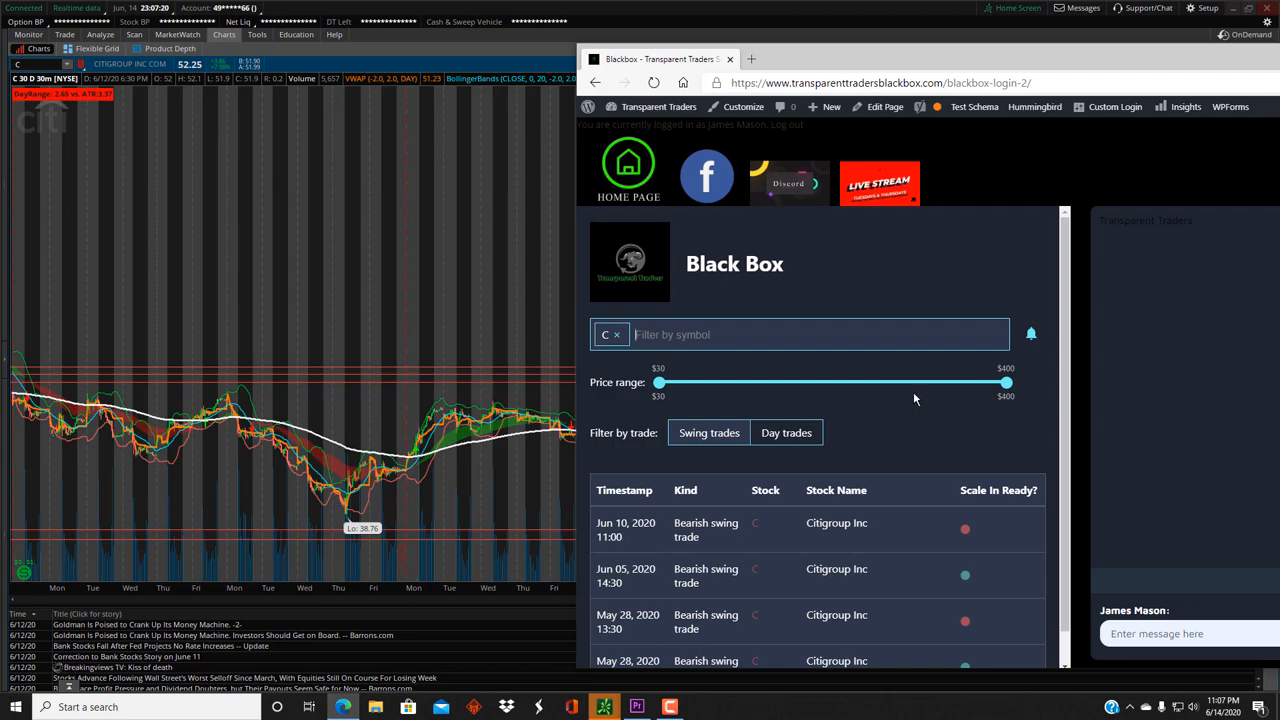
pyautogui.moveTo(910, 413)
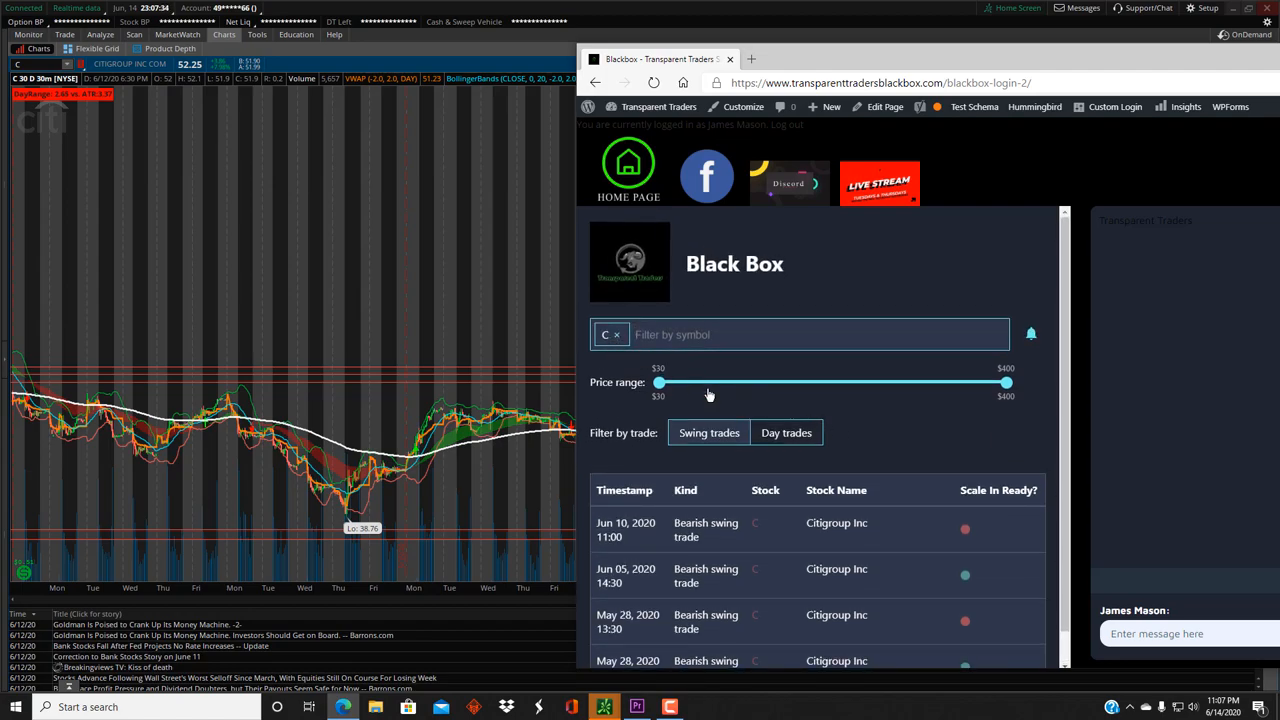
# Scroll the Black Box alerts for Citigroup timestamps, then return to the 30-minute Citigroup chart
pyautogui.scroll(-3)
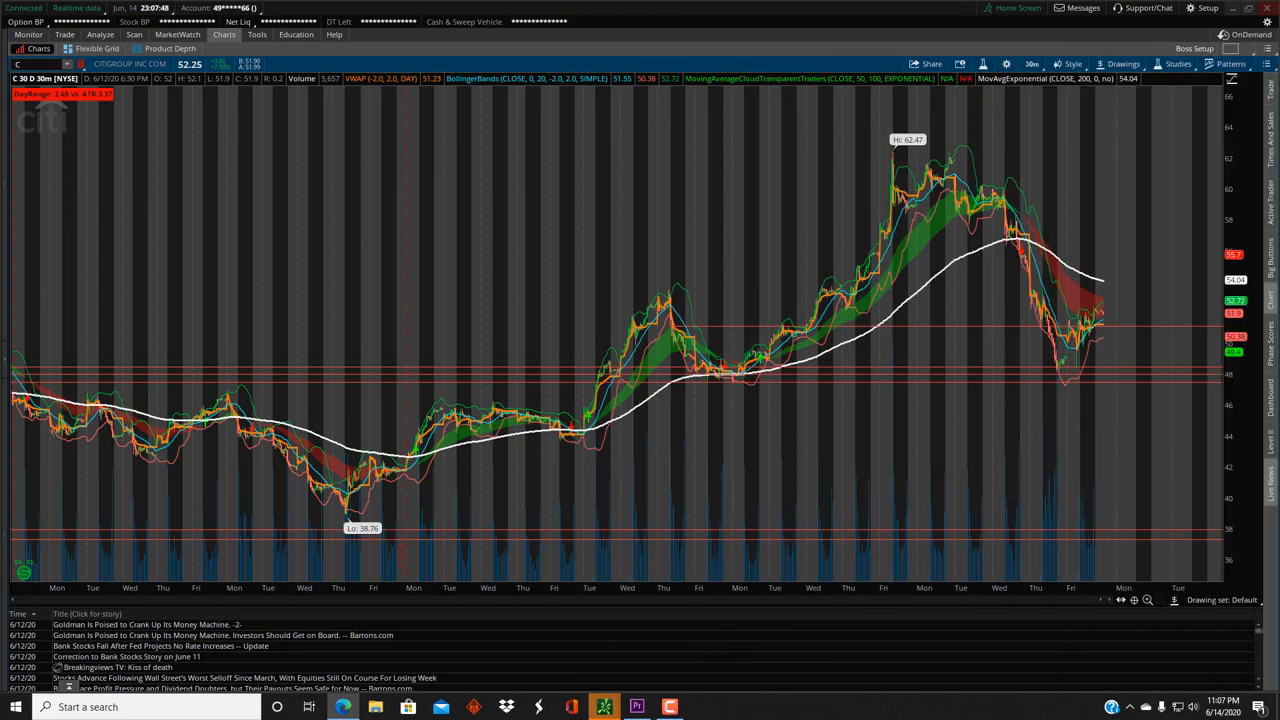
pyautogui.moveTo(680, 330)
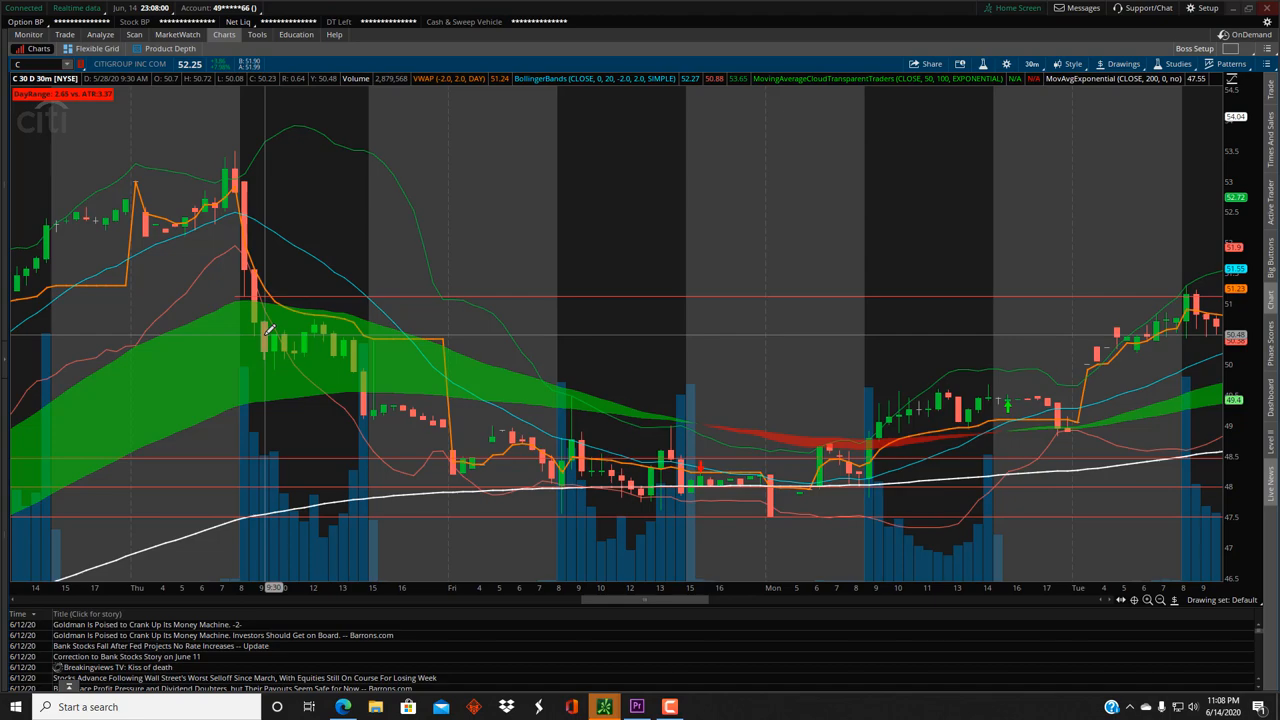
pyautogui.moveTo(660, 495)
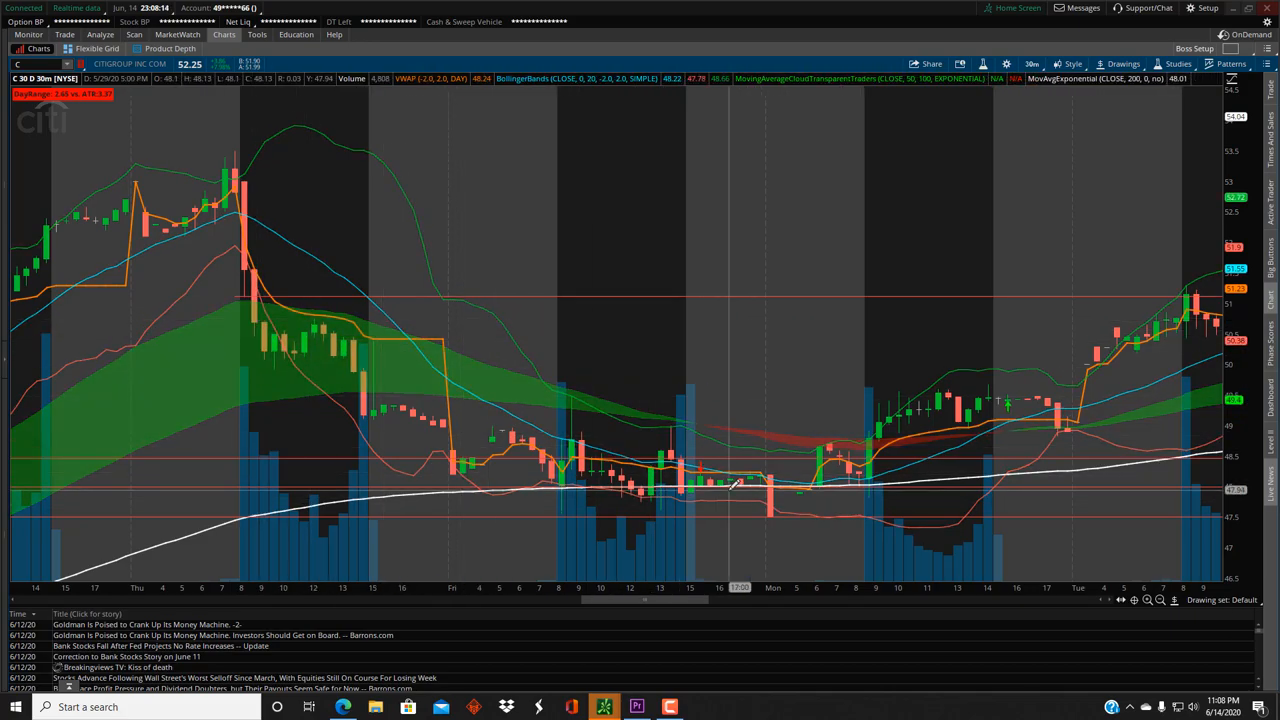
pyautogui.moveTo(980, 420)
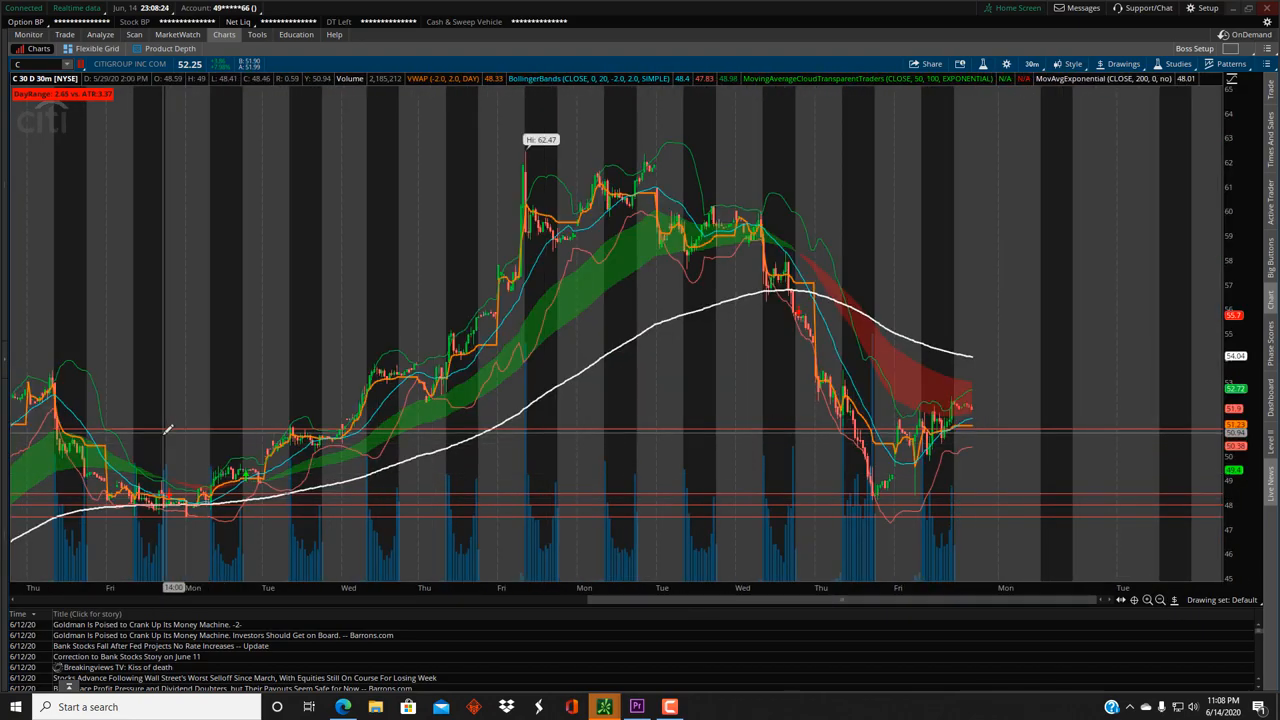
pyautogui.moveTo(670, 190)
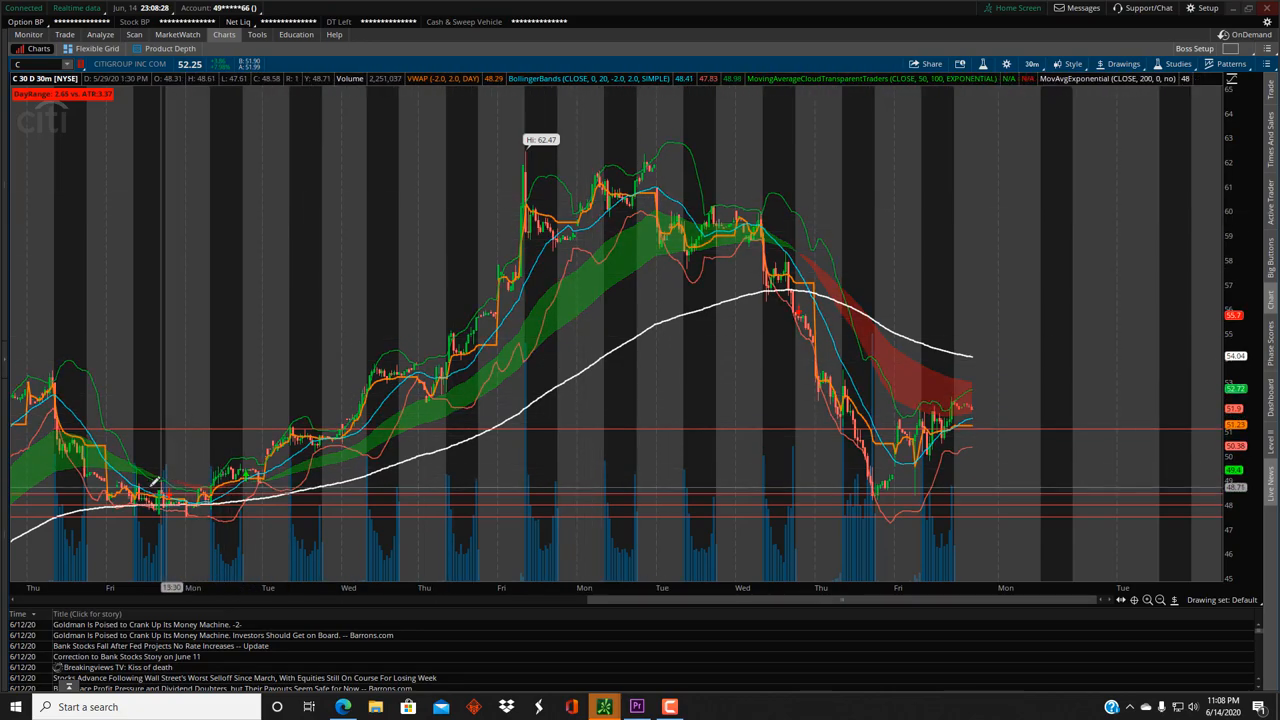
pyautogui.moveTo(170, 500)
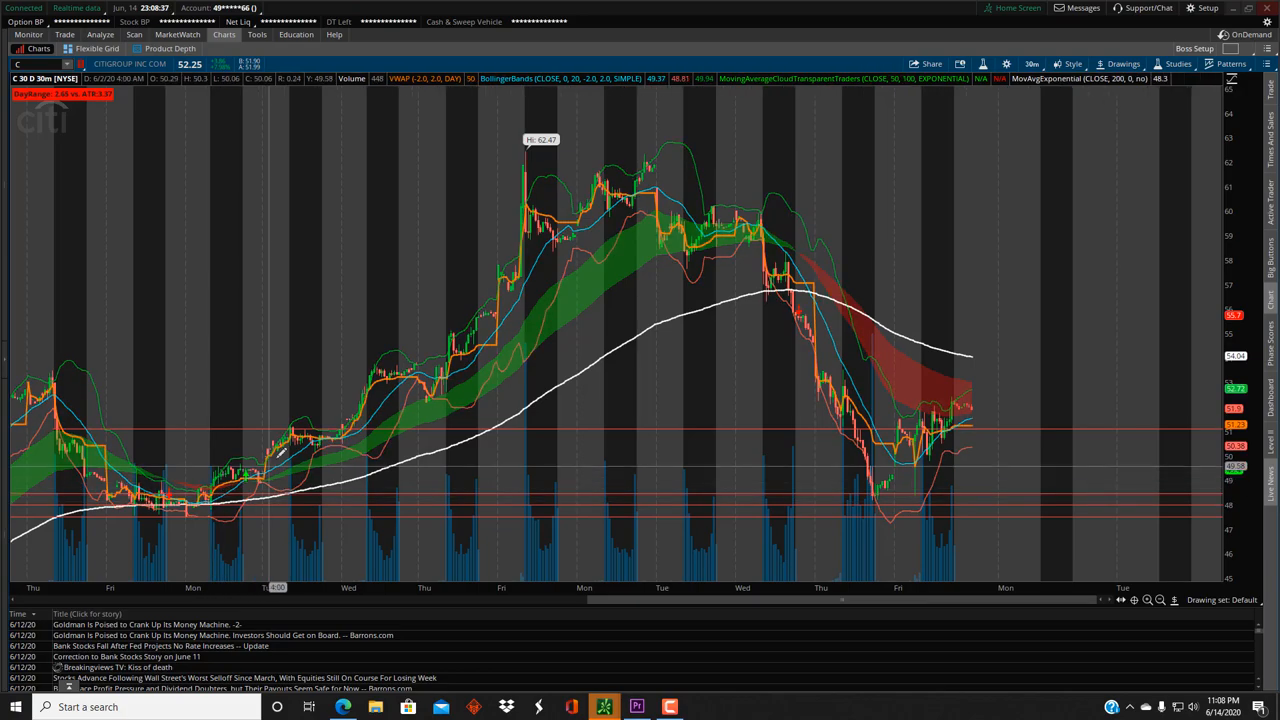
pyautogui.moveTo(320, 430)
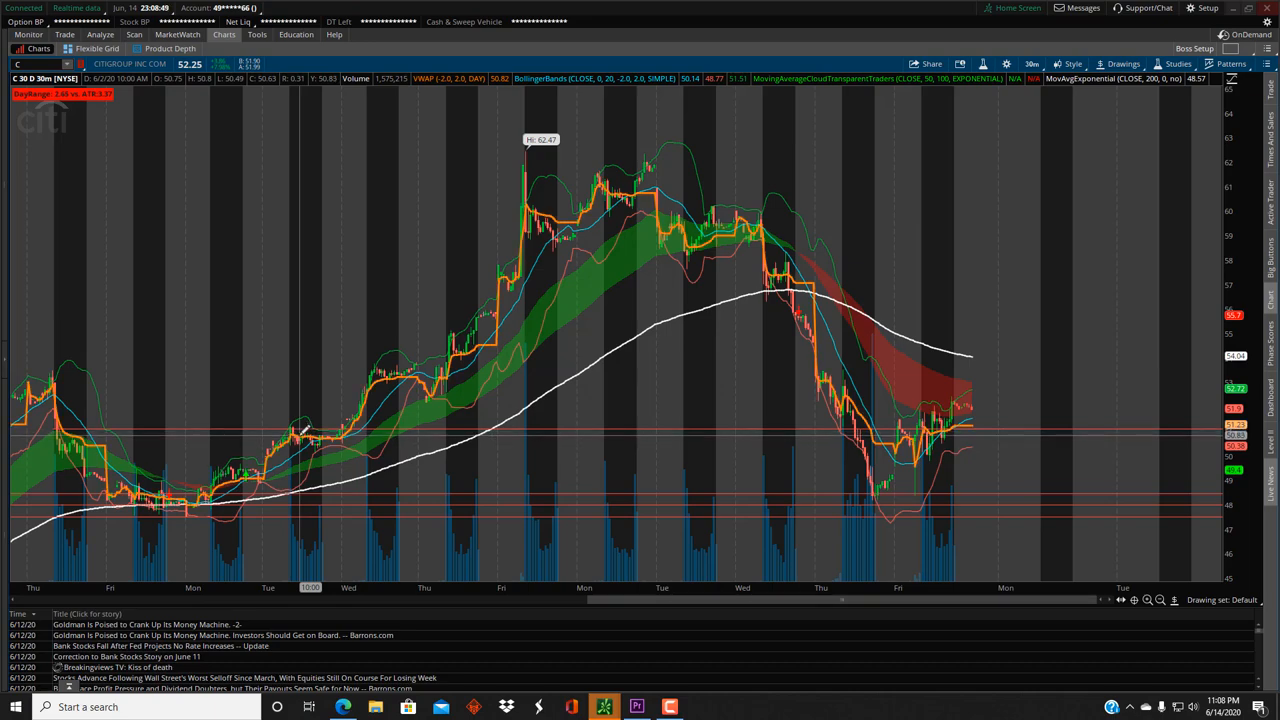
pyautogui.moveTo(305, 435)
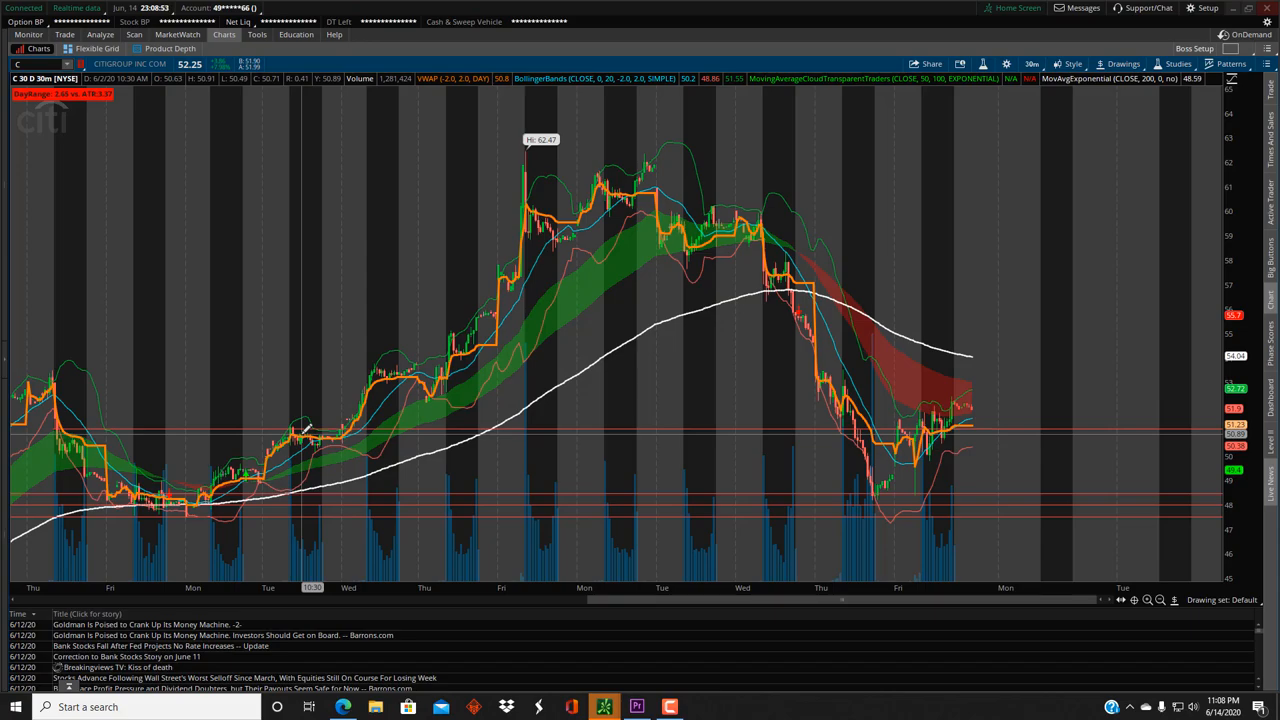
pyautogui.moveTo(467, 335)
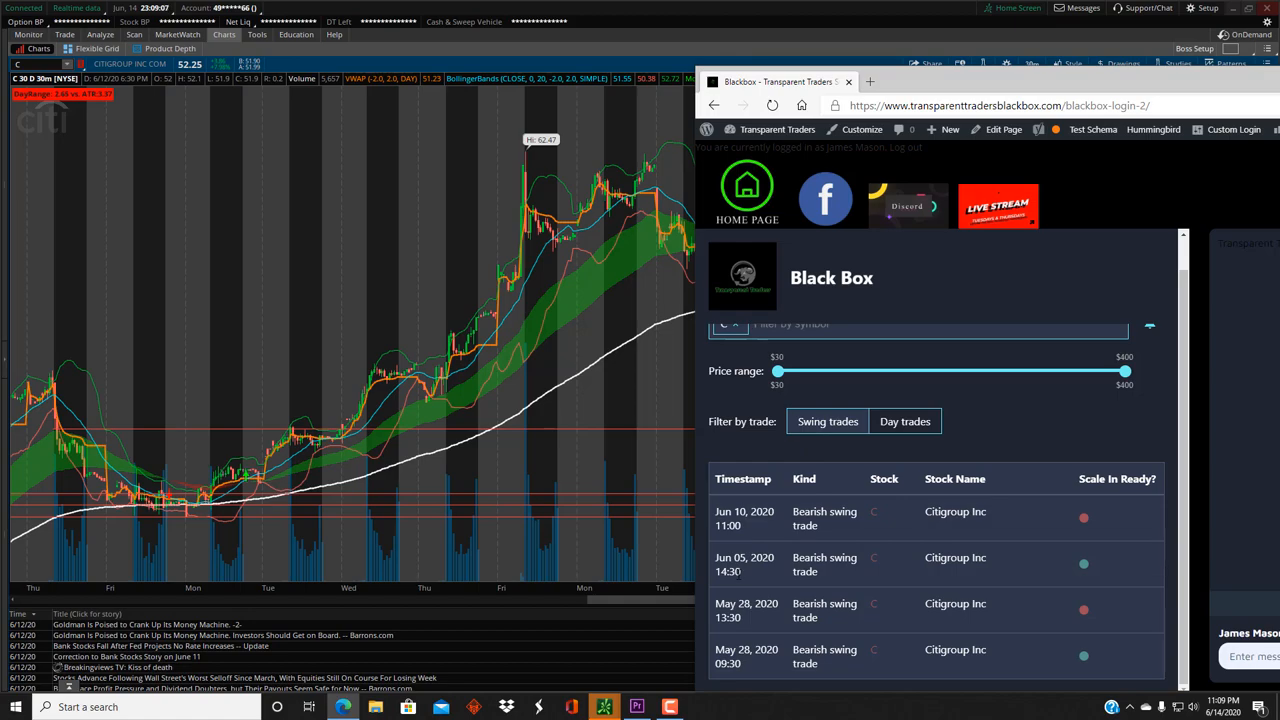
pyautogui.moveTo(756, 571)
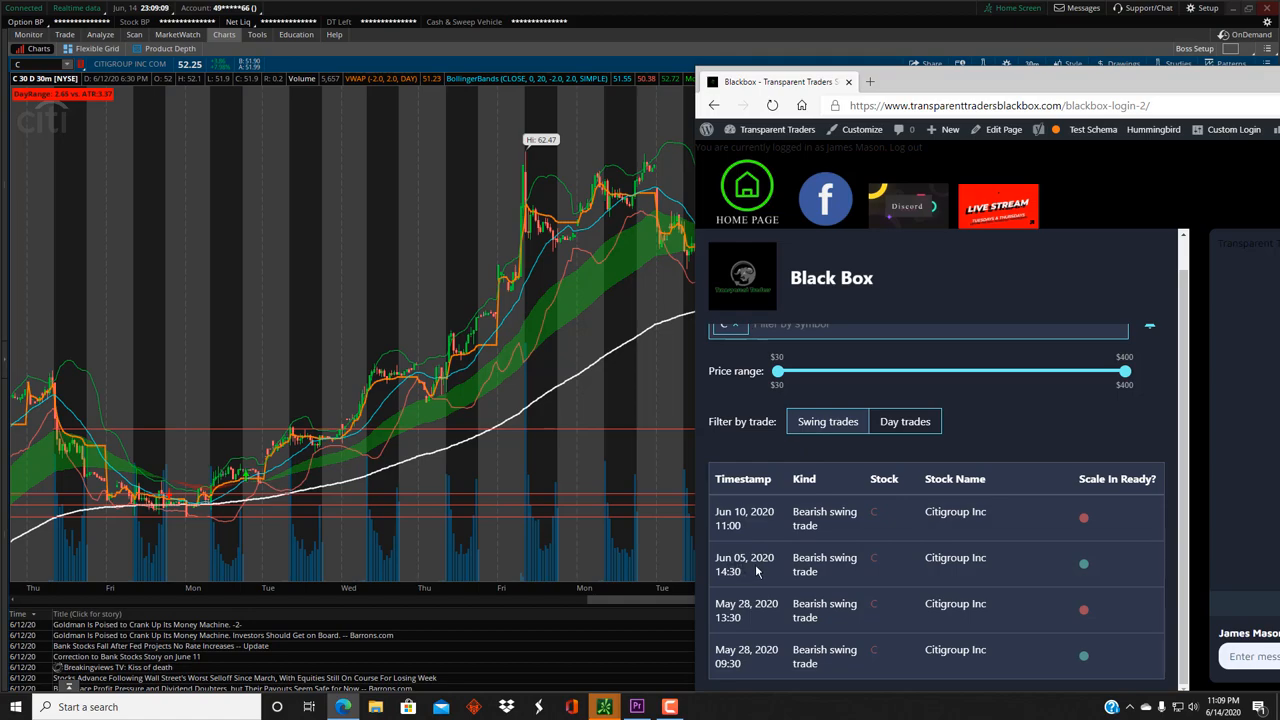
pyautogui.moveTo(757, 571)
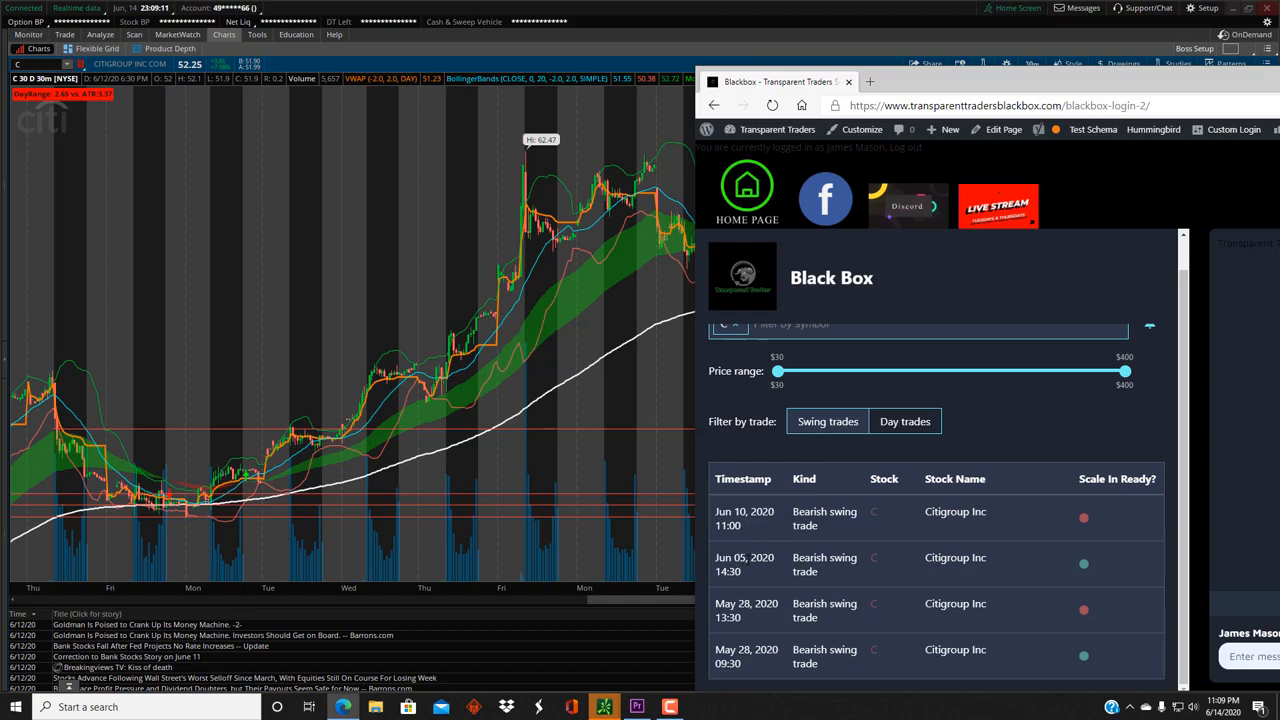
pyautogui.moveTo(578, 320)
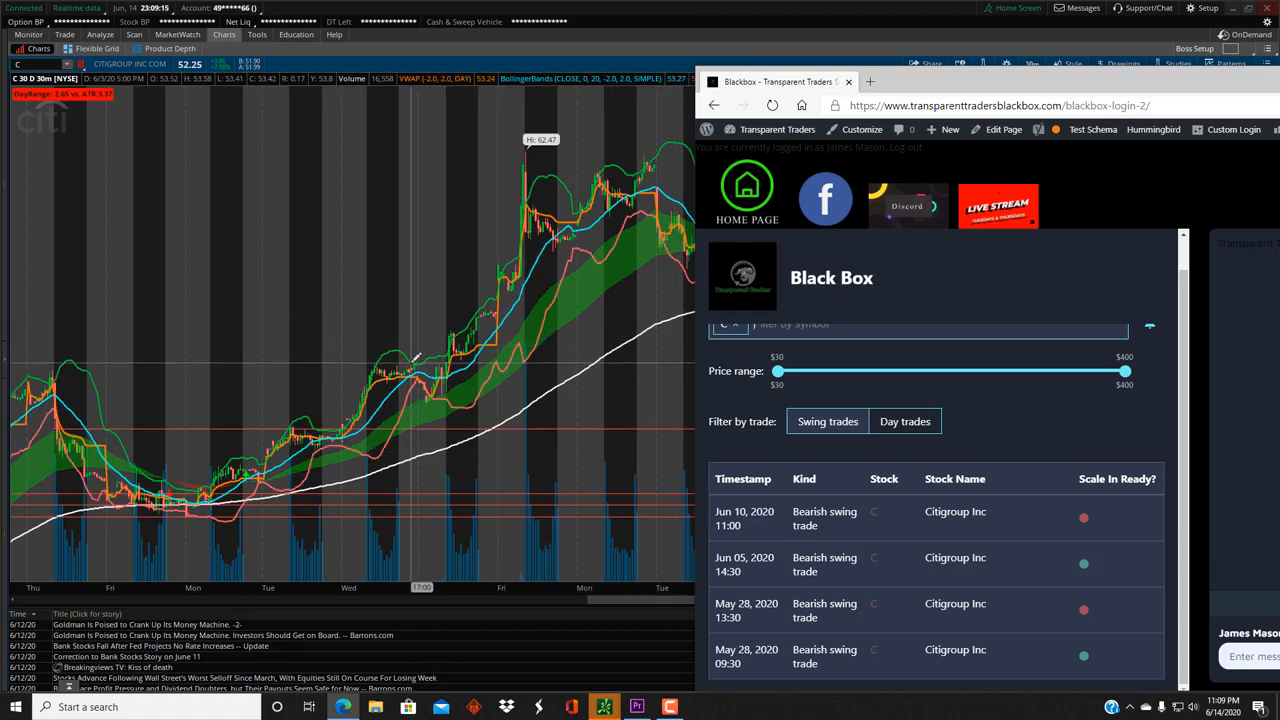
pyautogui.click(848, 81)
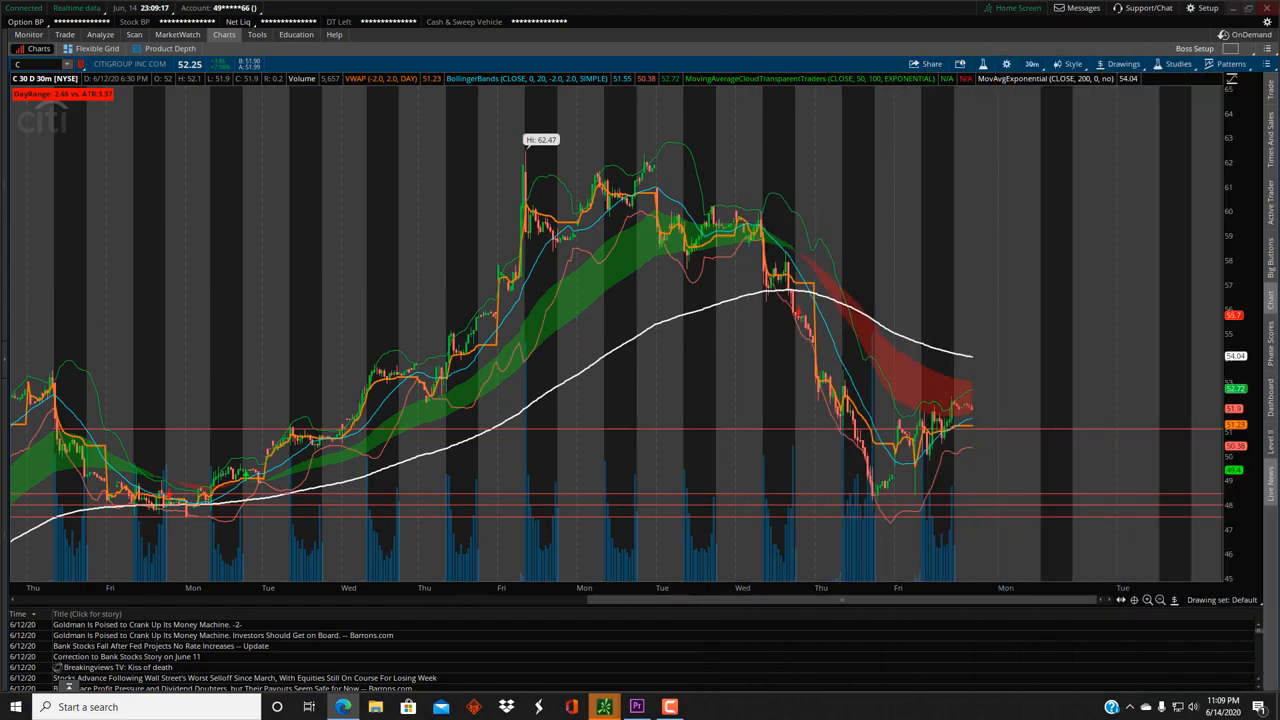
pyautogui.moveTo(968, 302)
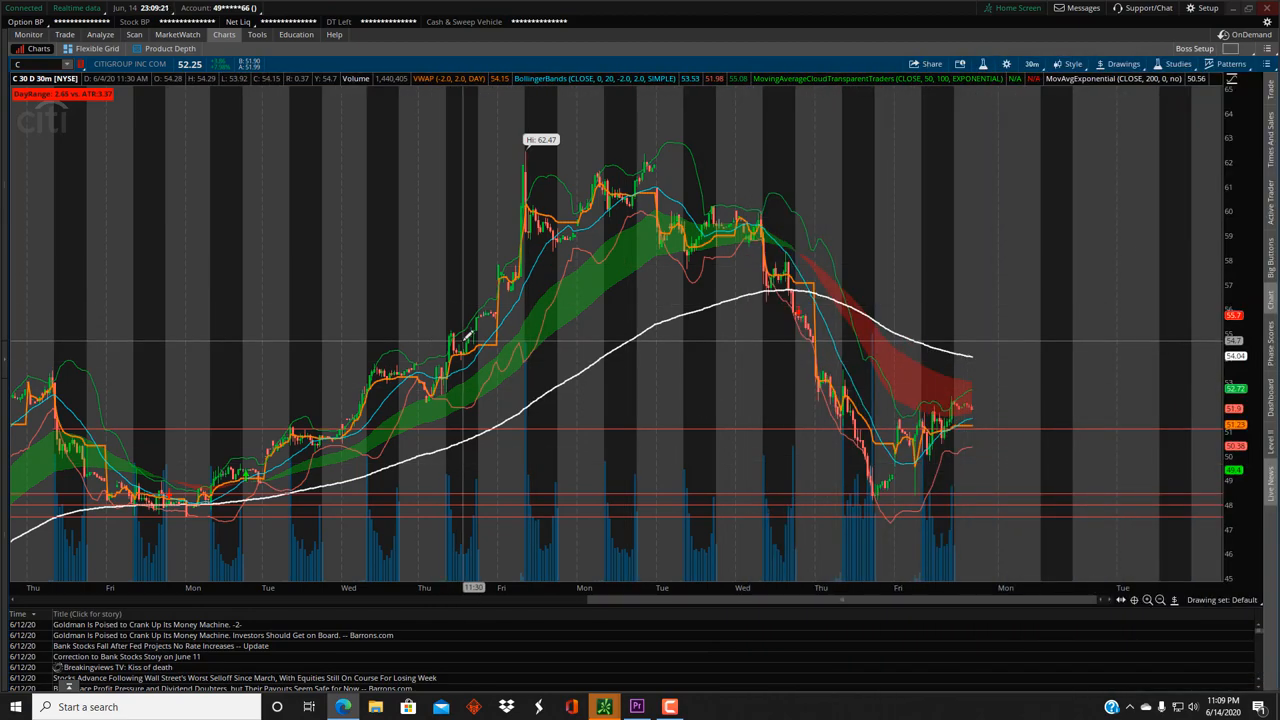
pyautogui.moveTo(475, 335)
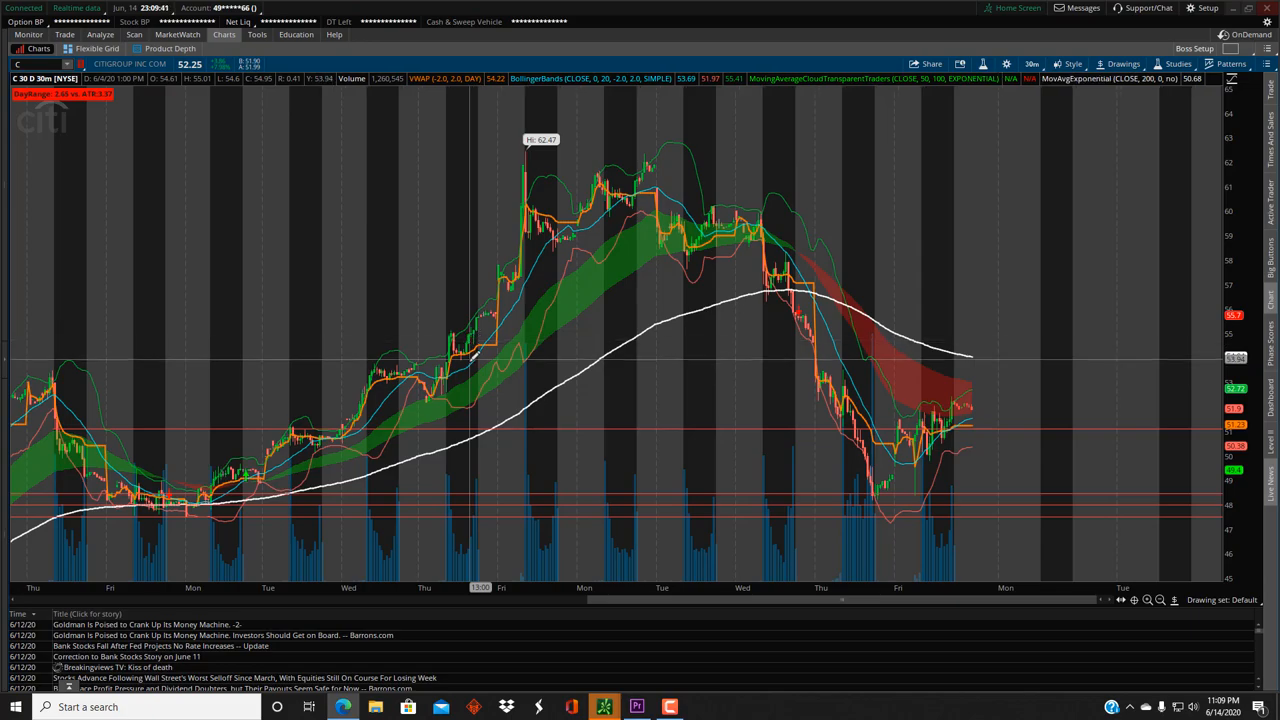
pyautogui.moveTo(475, 362)
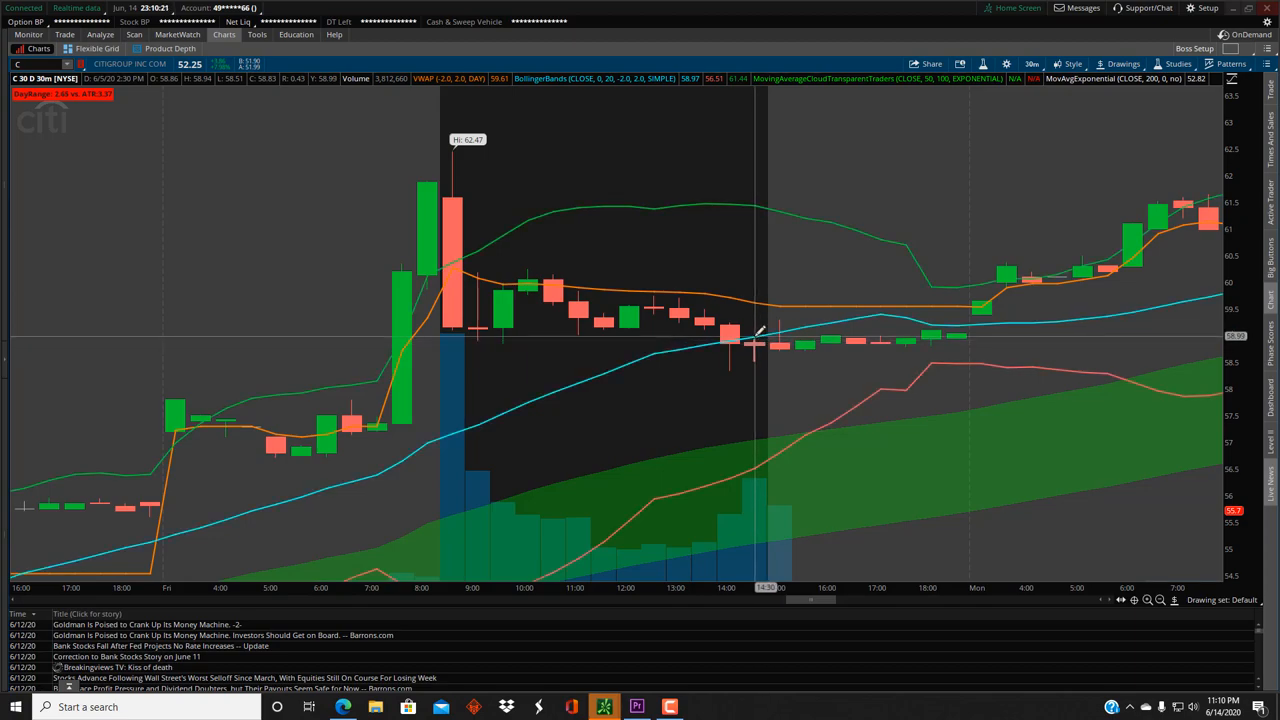
pyautogui.moveTo(1030, 515)
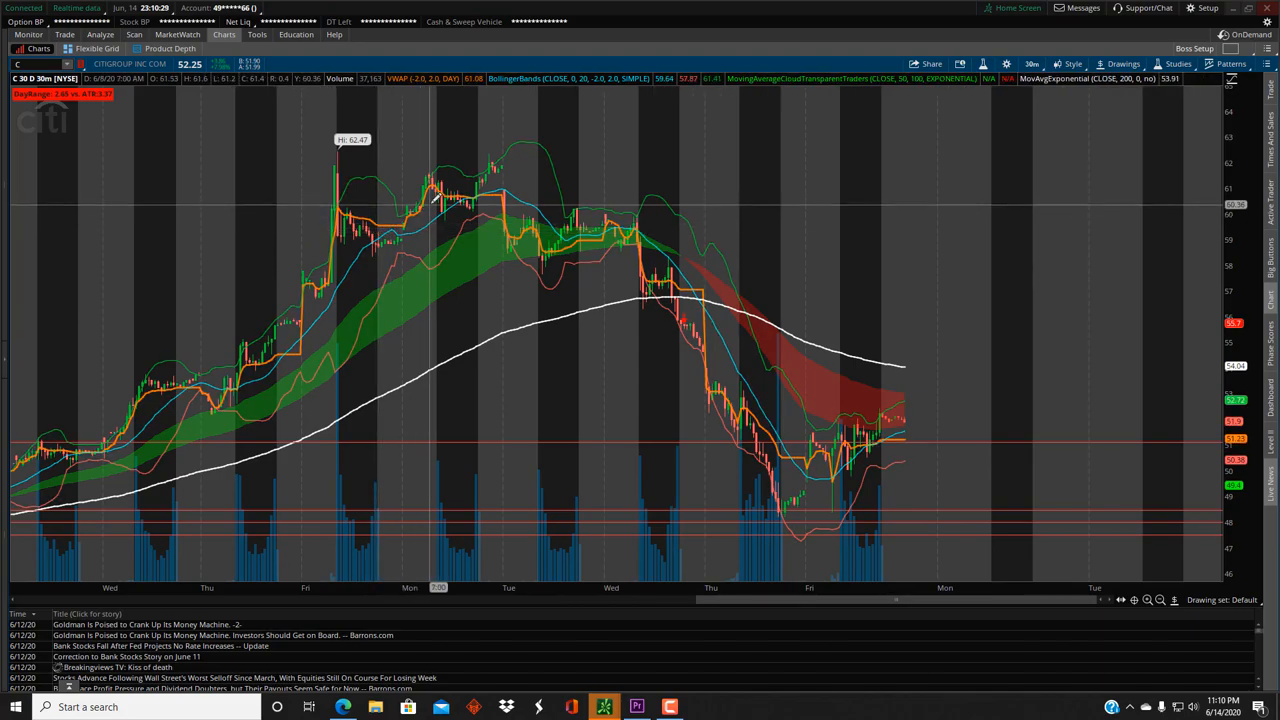
pyautogui.moveTo(517, 167)
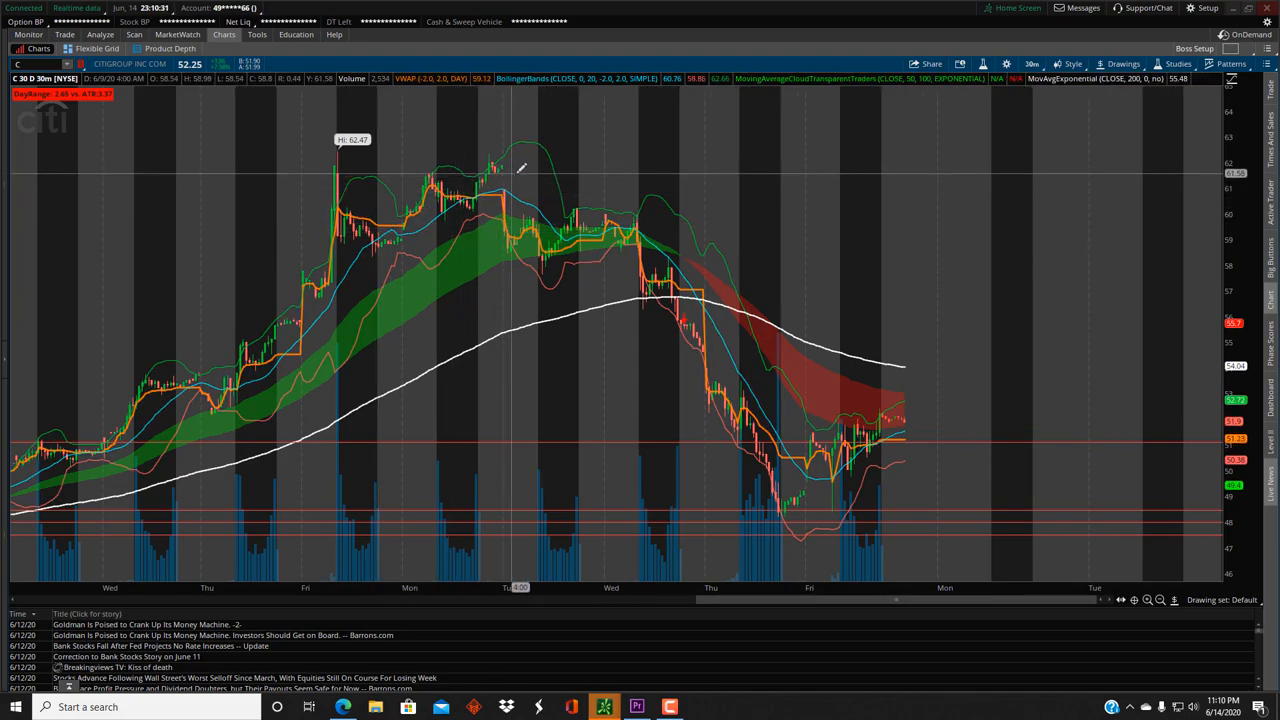
pyautogui.moveTo(578, 223)
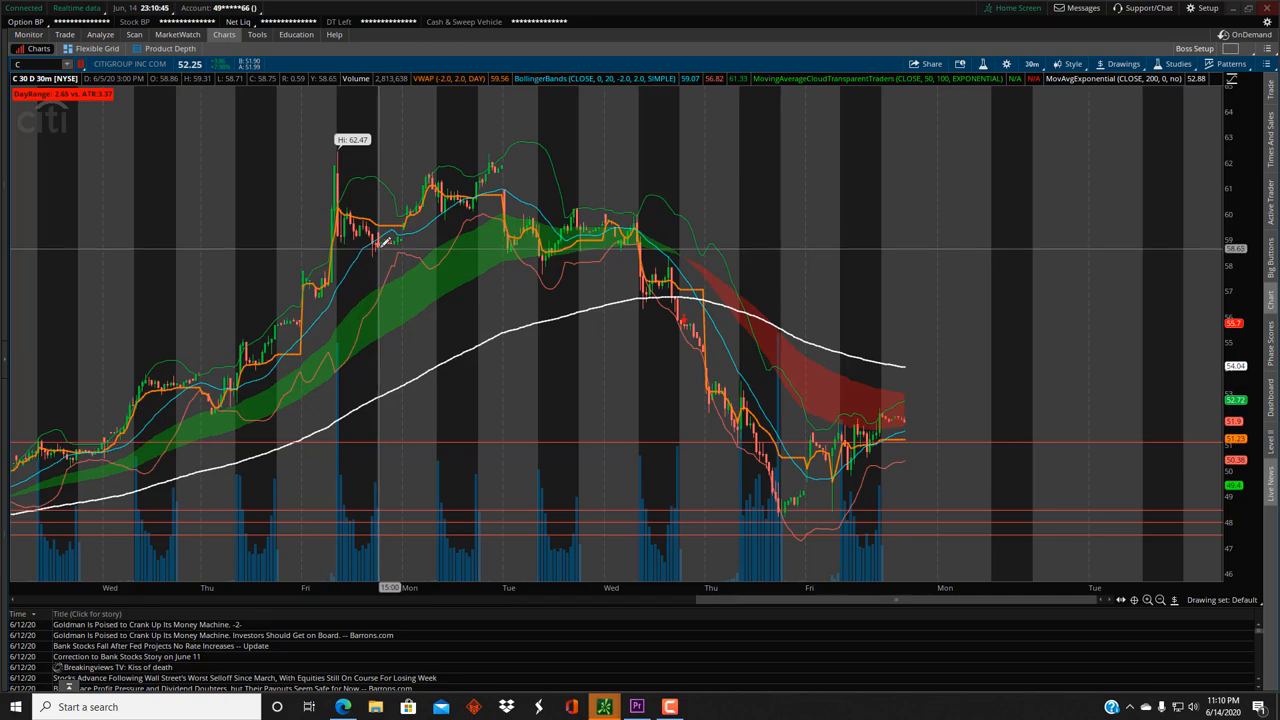
pyautogui.moveTo(383, 244)
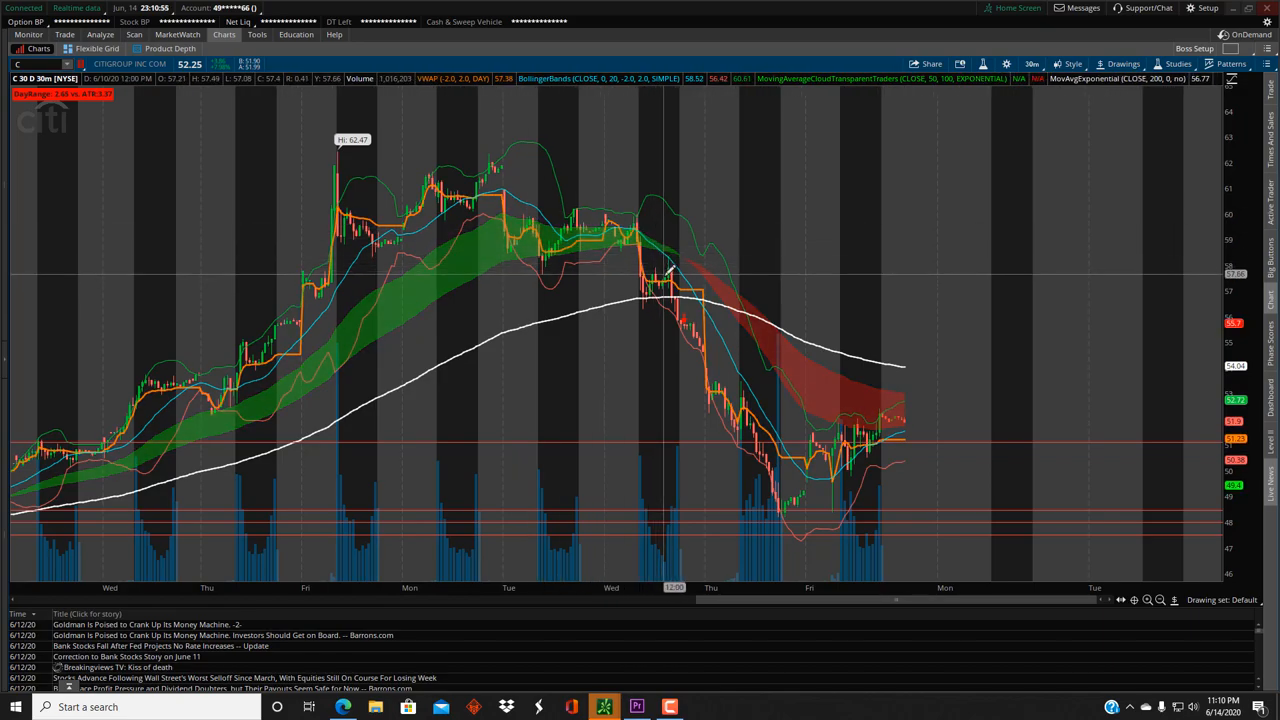
pyautogui.moveTo(680, 325)
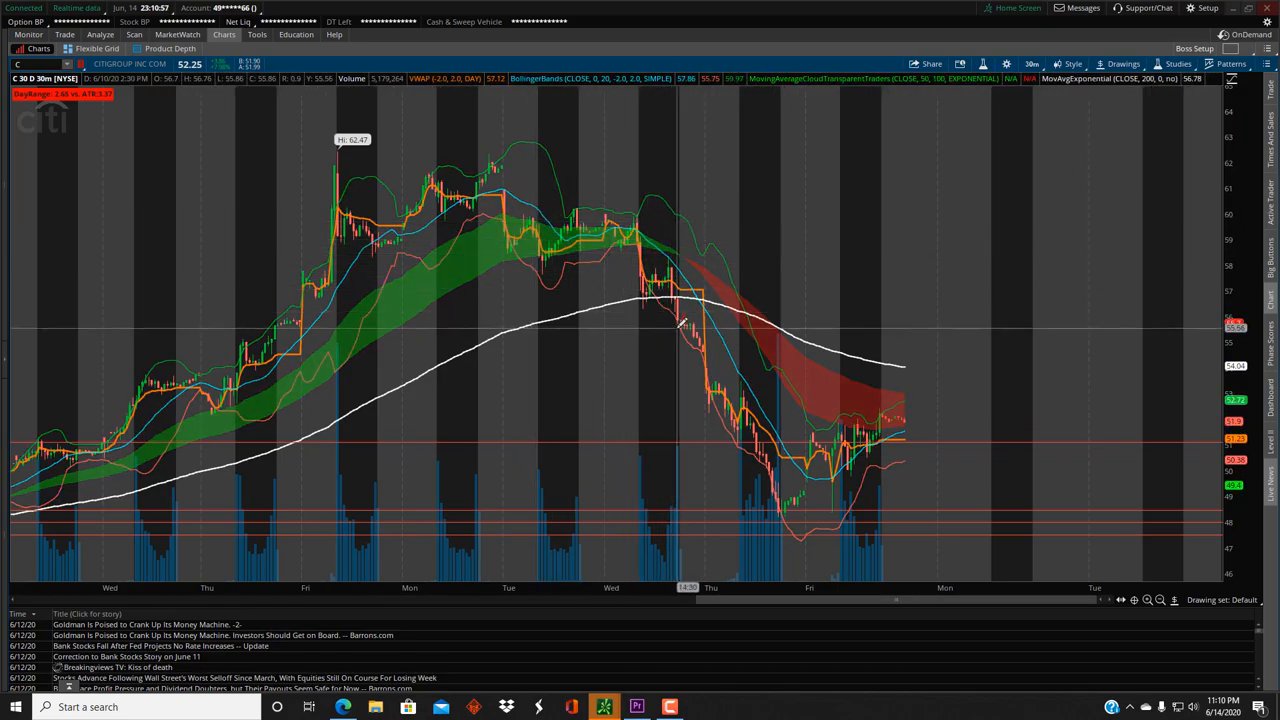
pyautogui.moveTo(910, 432)
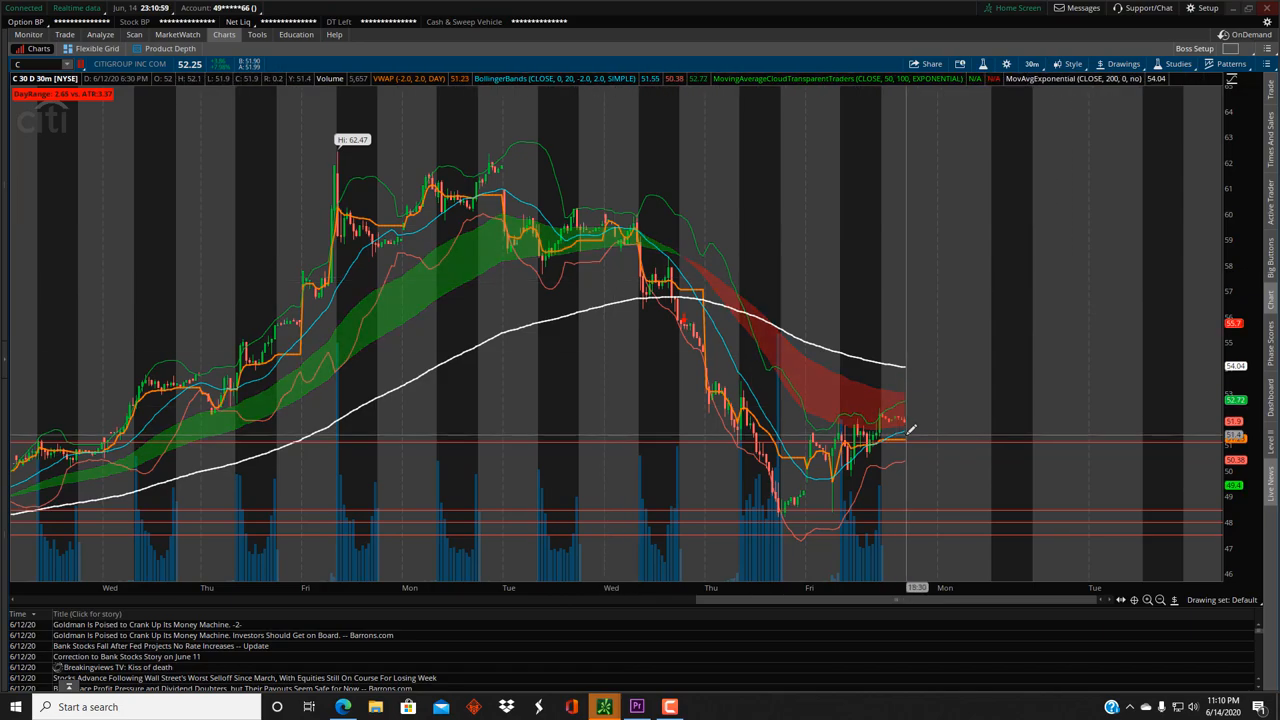
pyautogui.moveTo(920, 430)
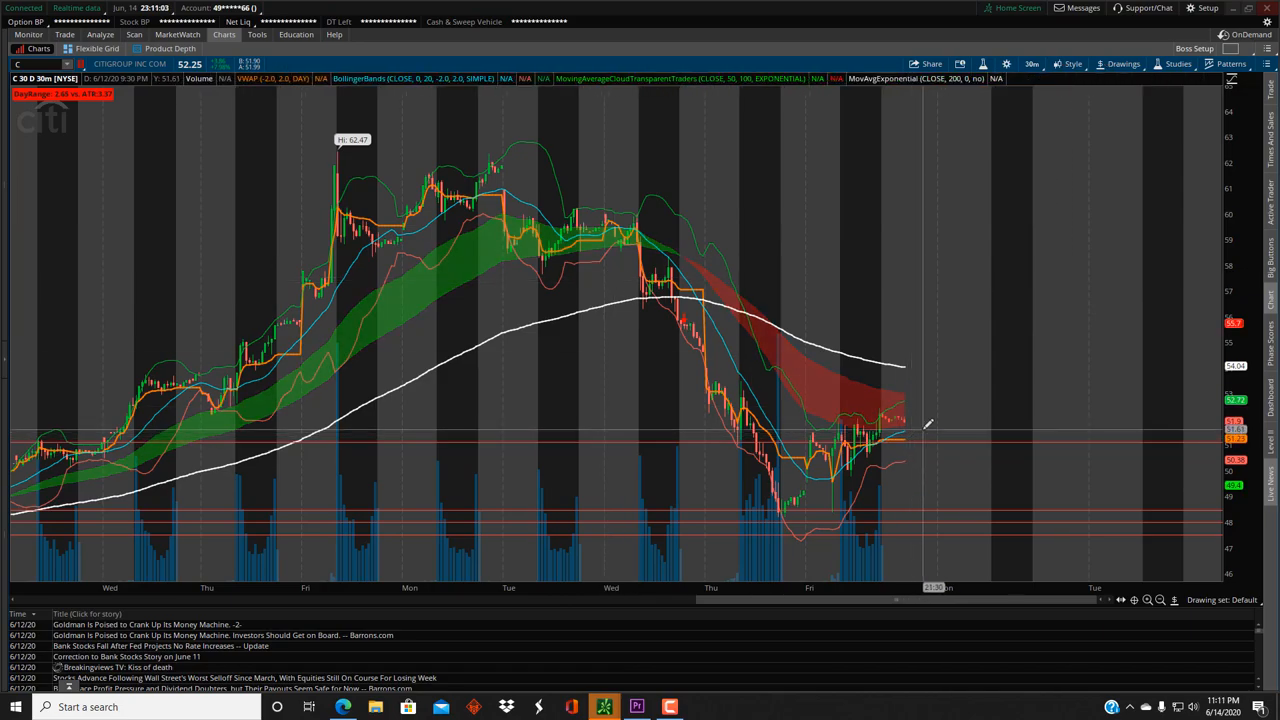
pyautogui.moveTo(565, 240)
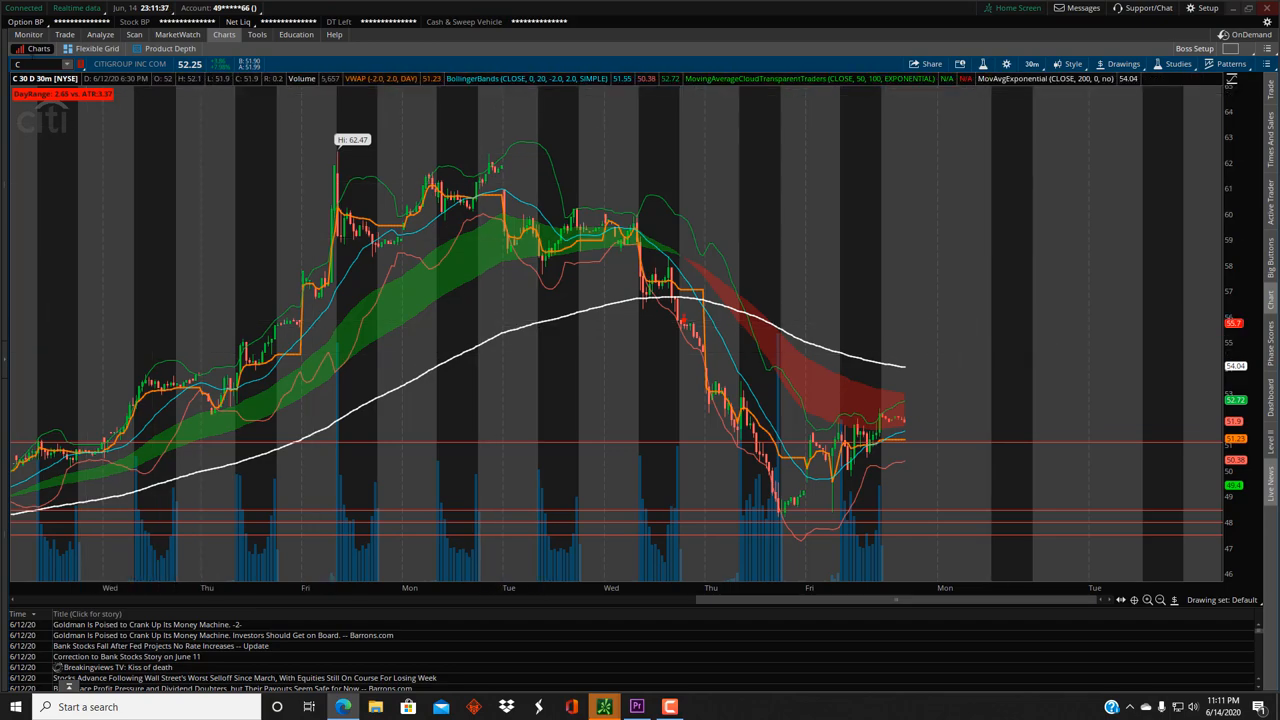
pyautogui.click(40, 64)
pyautogui.write('AEM')
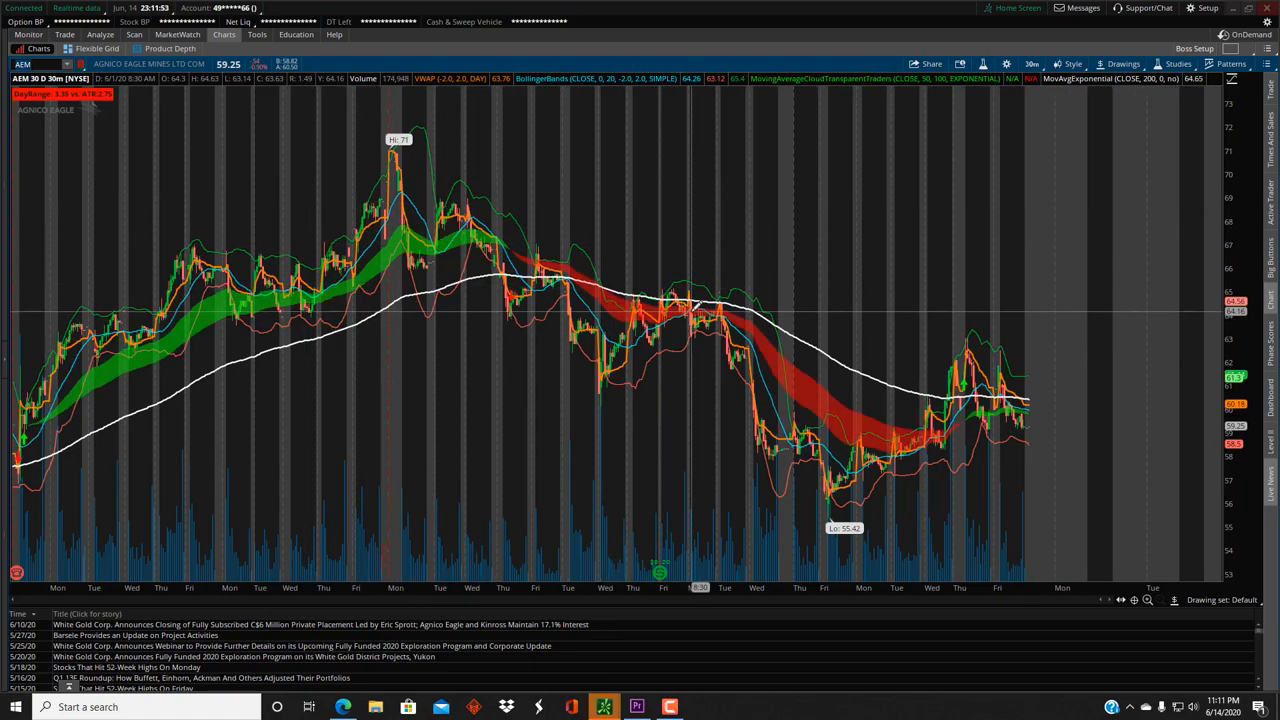
pyautogui.moveTo(615, 330)
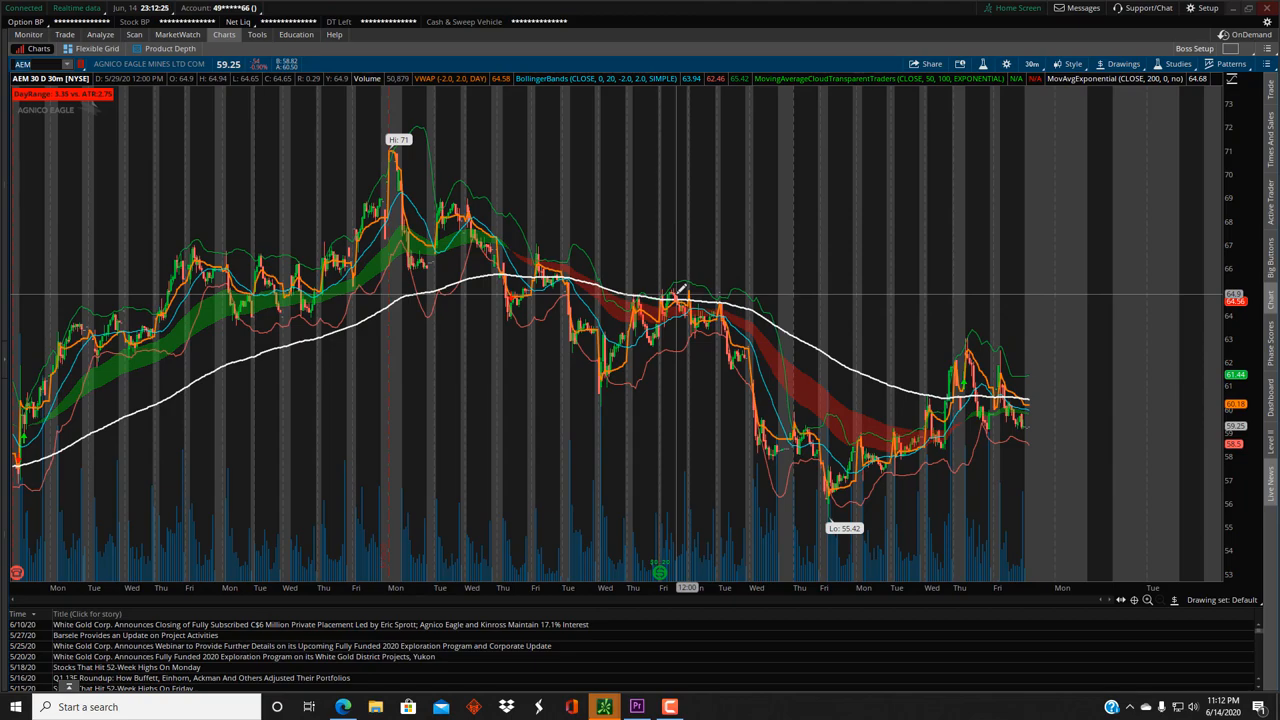
pyautogui.moveTo(680, 295)
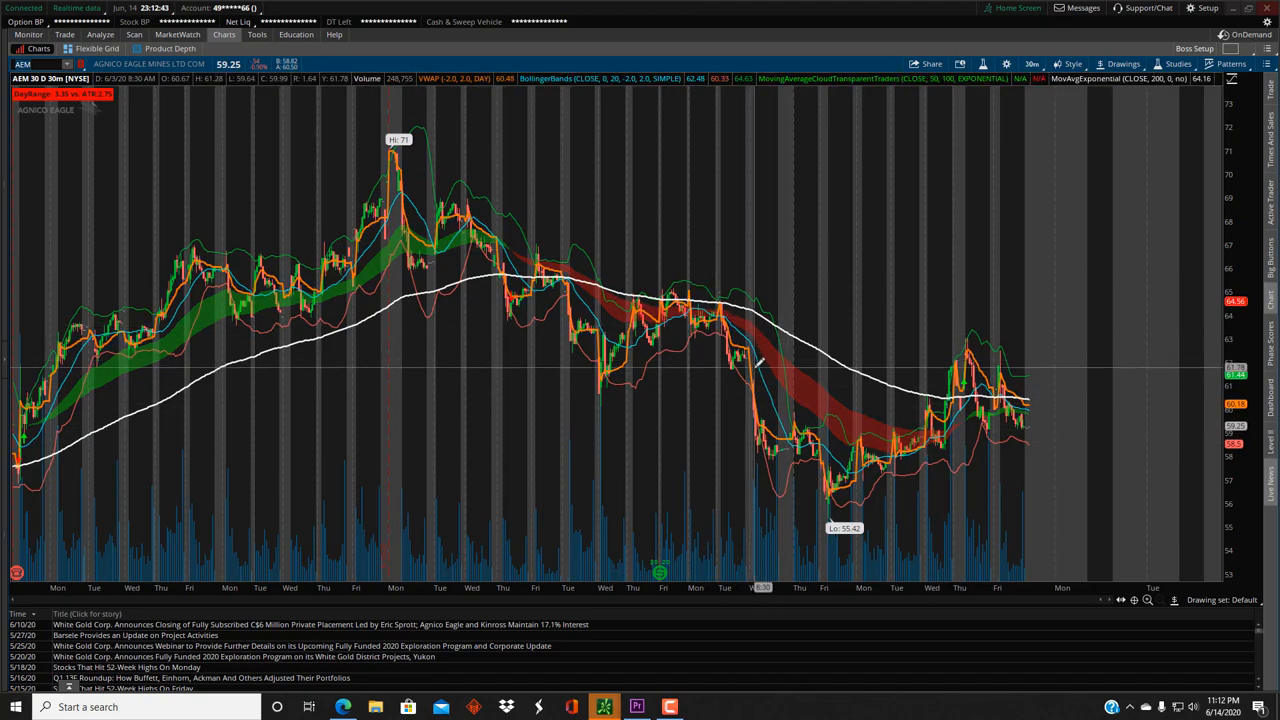
pyautogui.moveTo(775, 402)
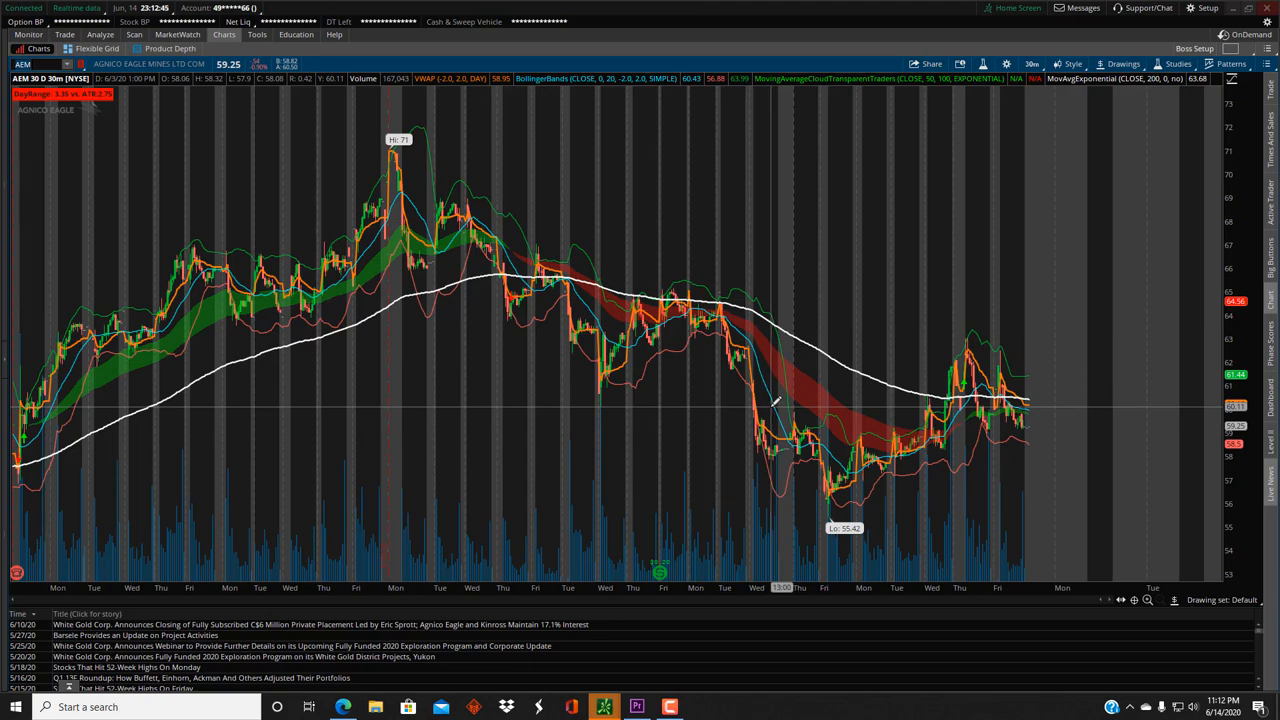
pyautogui.moveTo(765, 408)
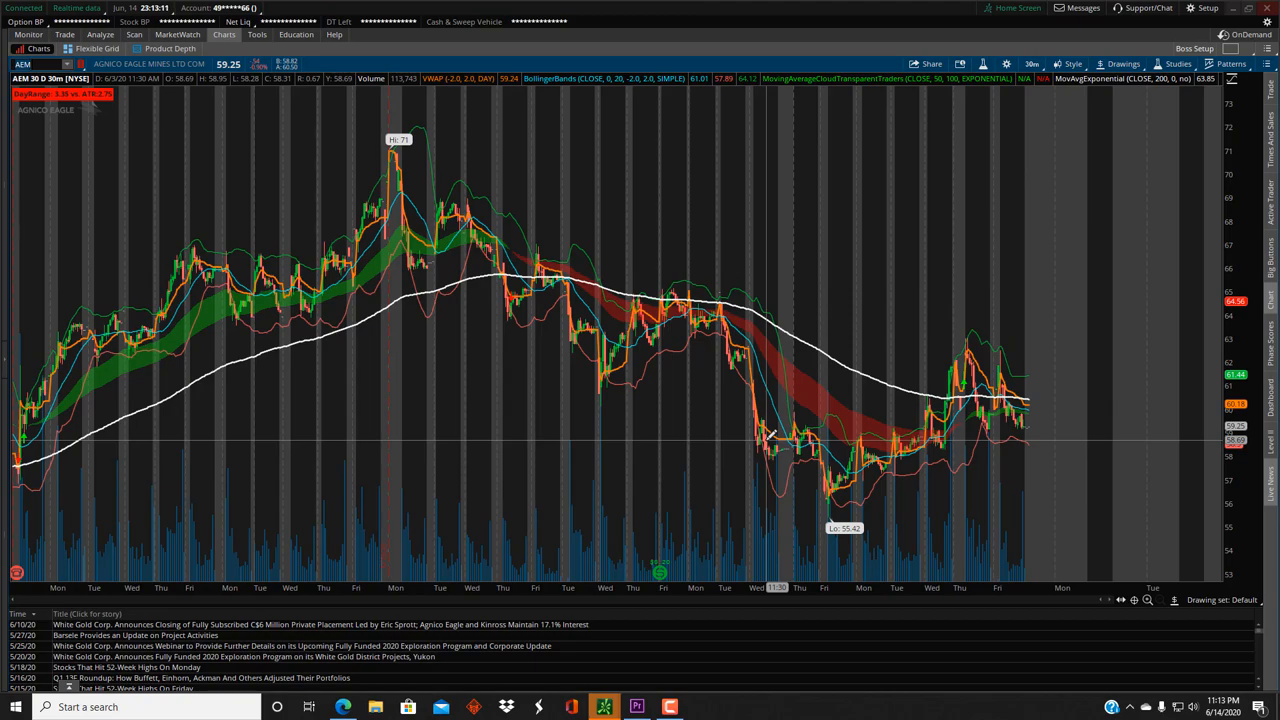
pyautogui.moveTo(758, 370)
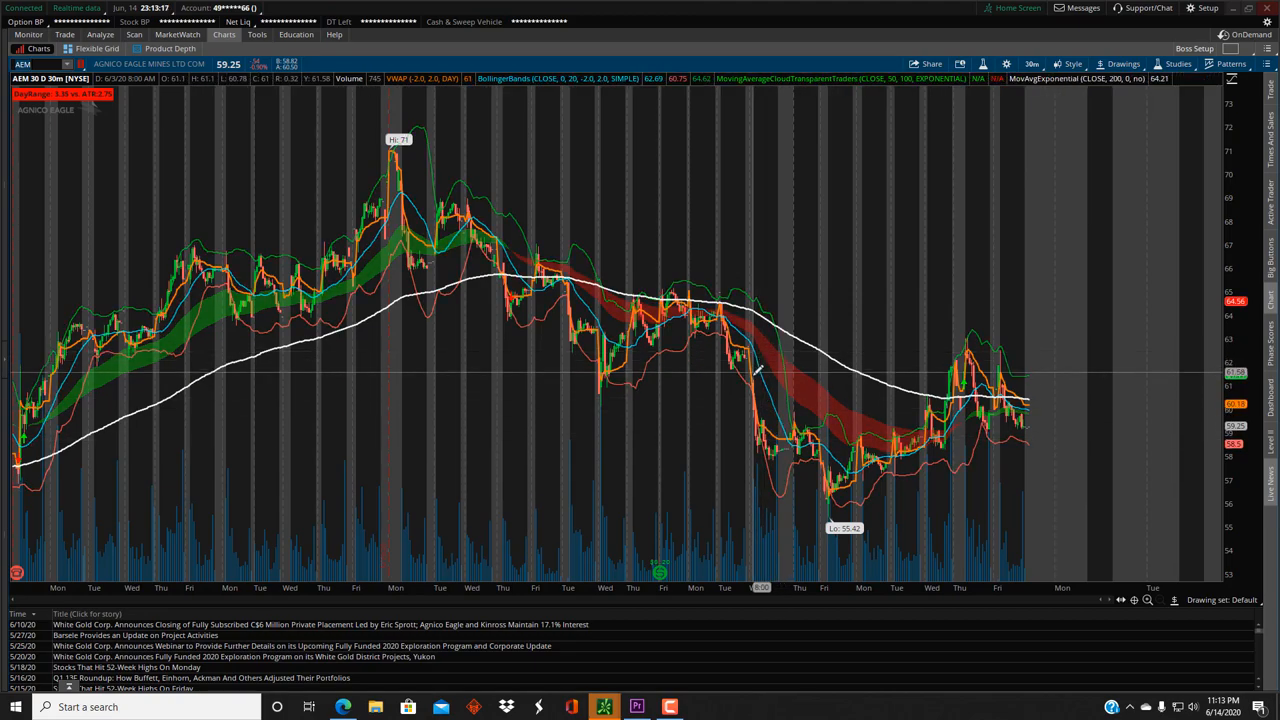
pyautogui.moveTo(772, 437)
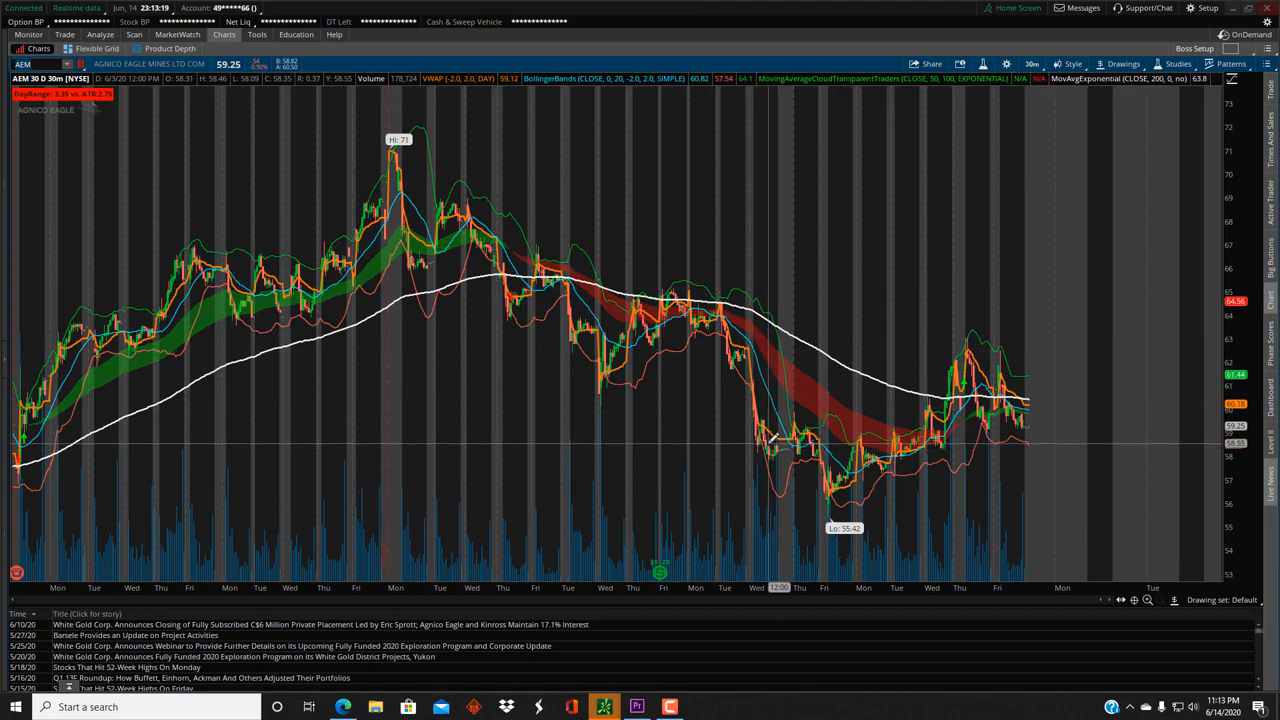
pyautogui.moveTo(773, 438)
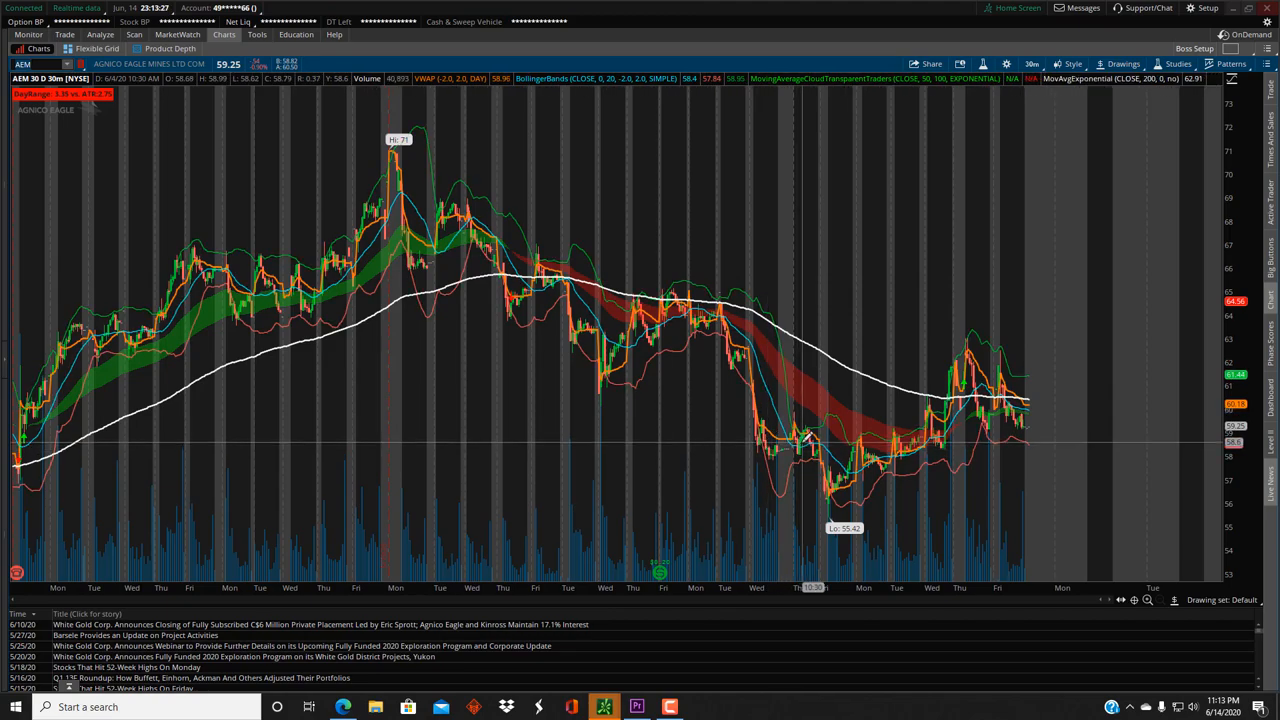
pyautogui.moveTo(805, 435)
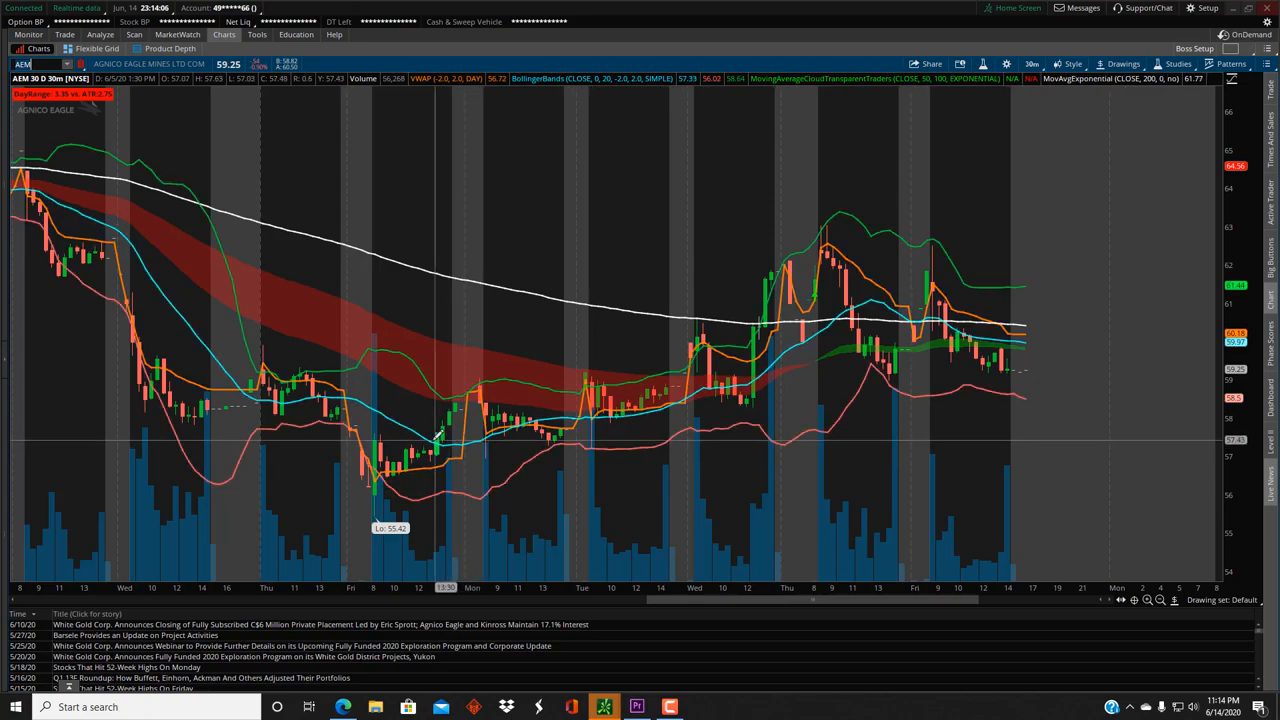
pyautogui.moveTo(445, 430)
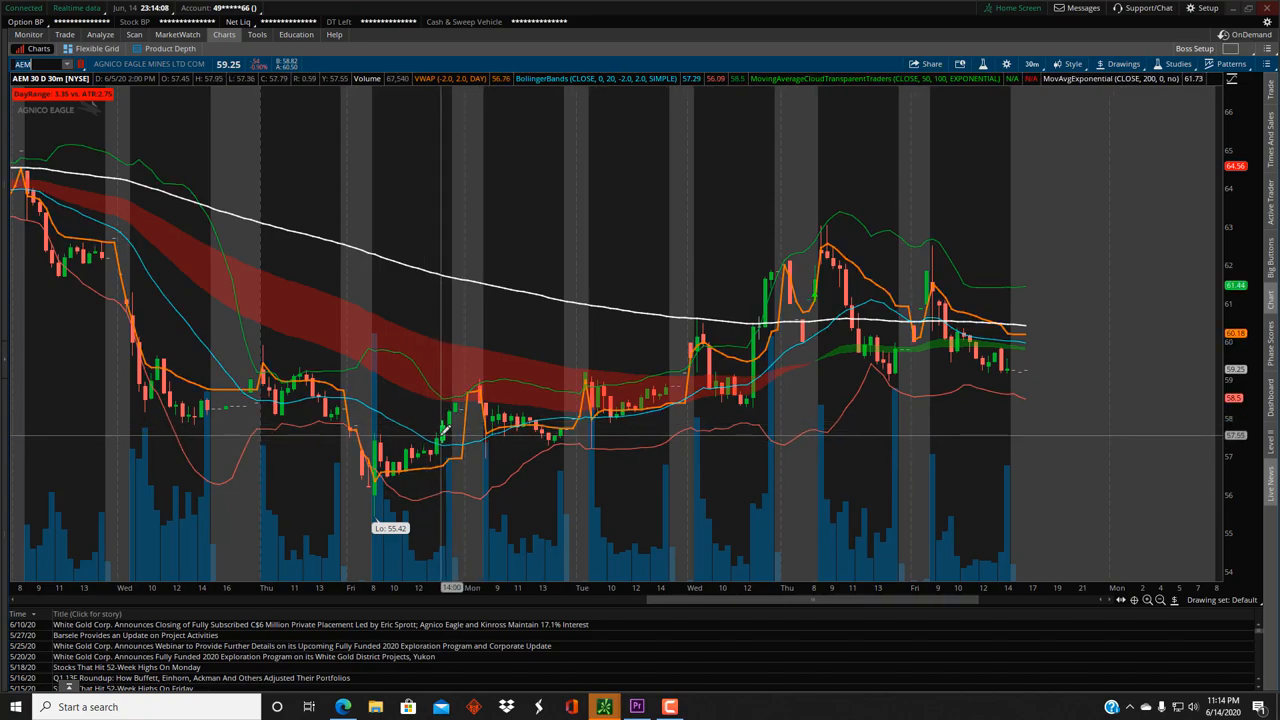
pyautogui.moveTo(445, 430)
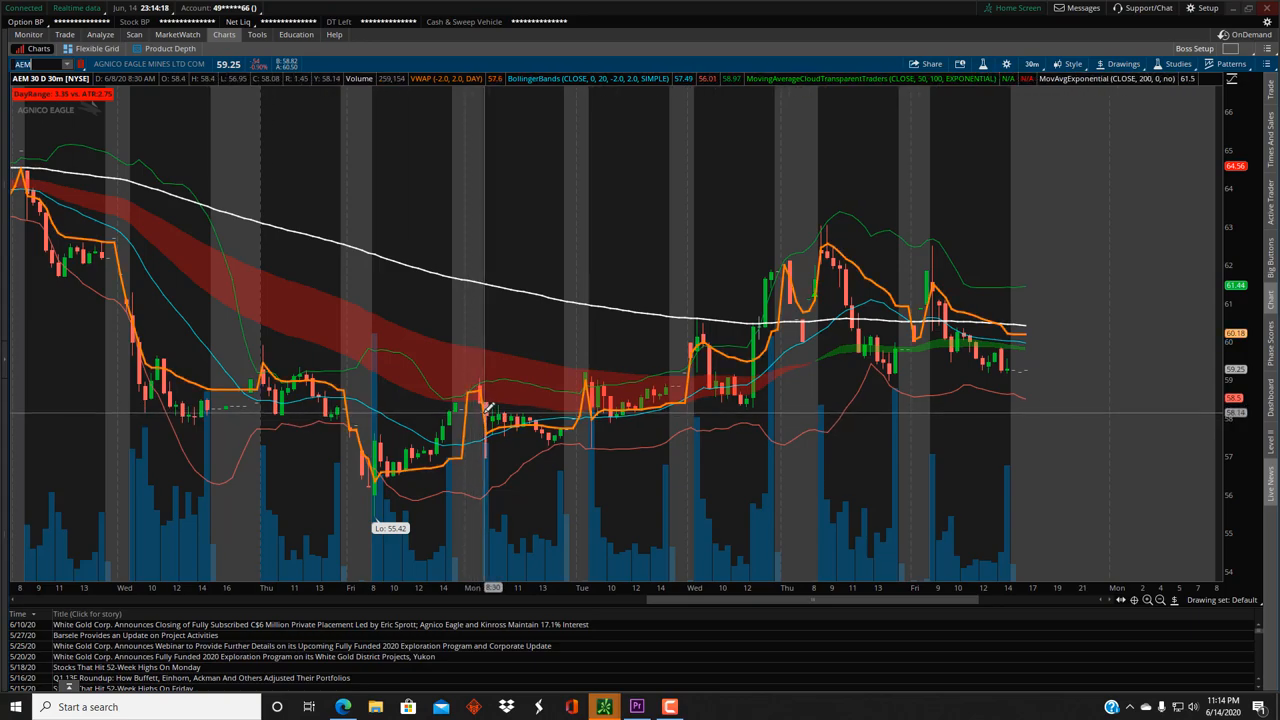
pyautogui.moveTo(500, 415)
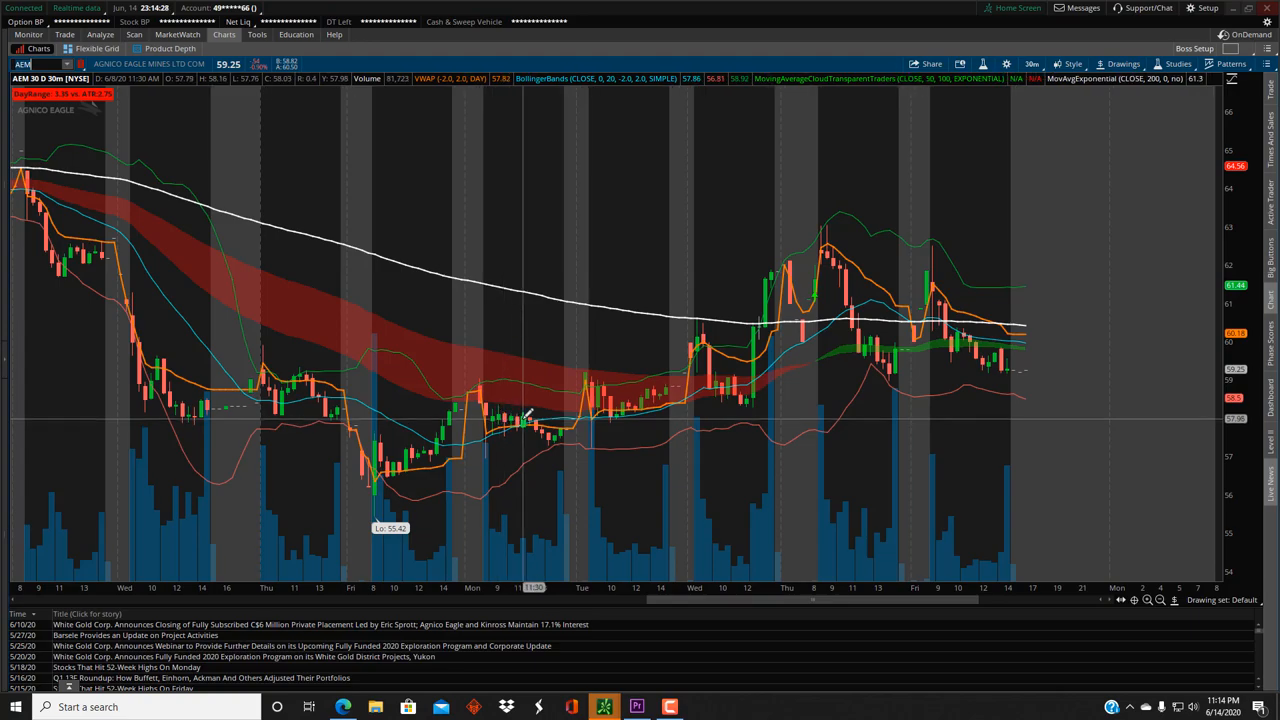
pyautogui.moveTo(555, 437)
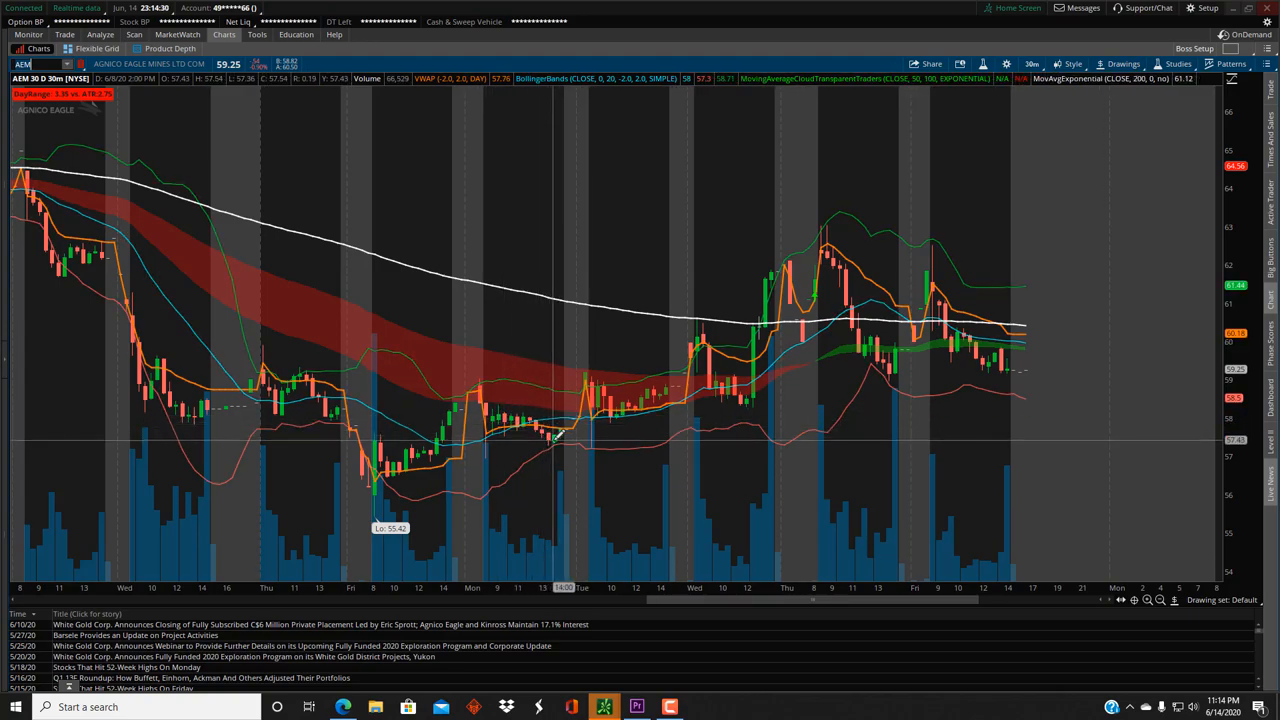
pyautogui.moveTo(555, 435)
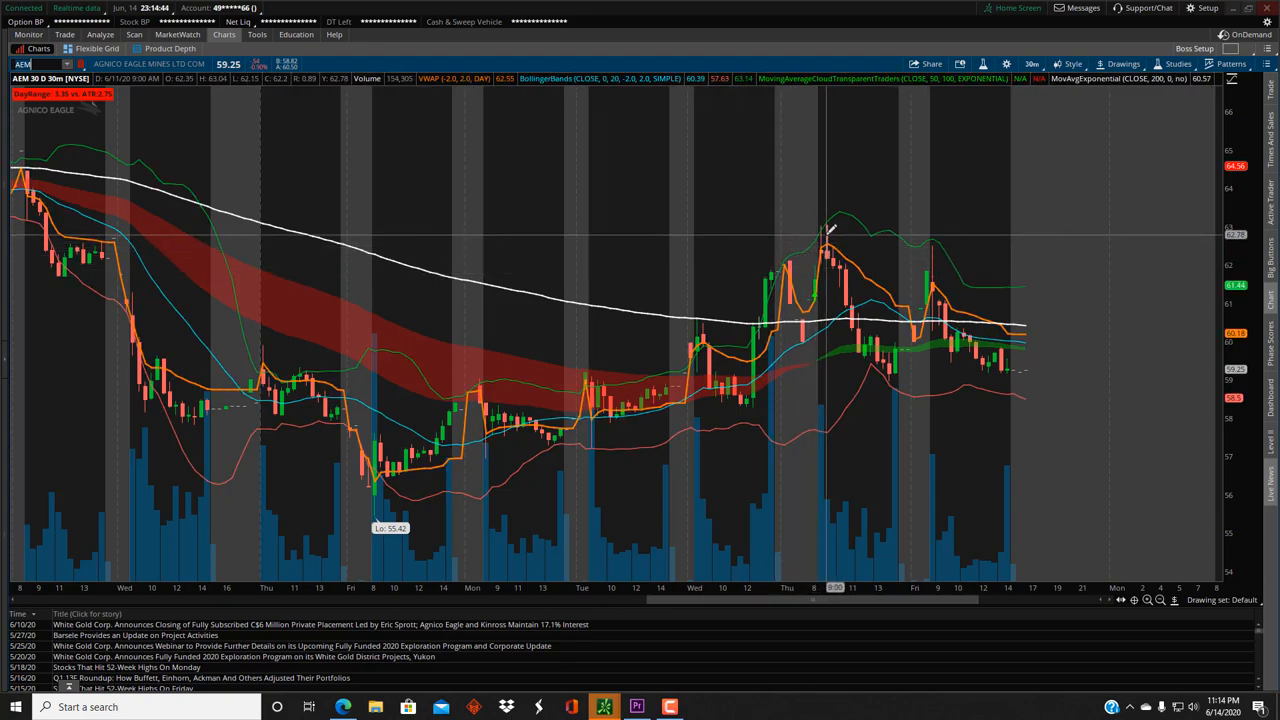
pyautogui.moveTo(1040, 282)
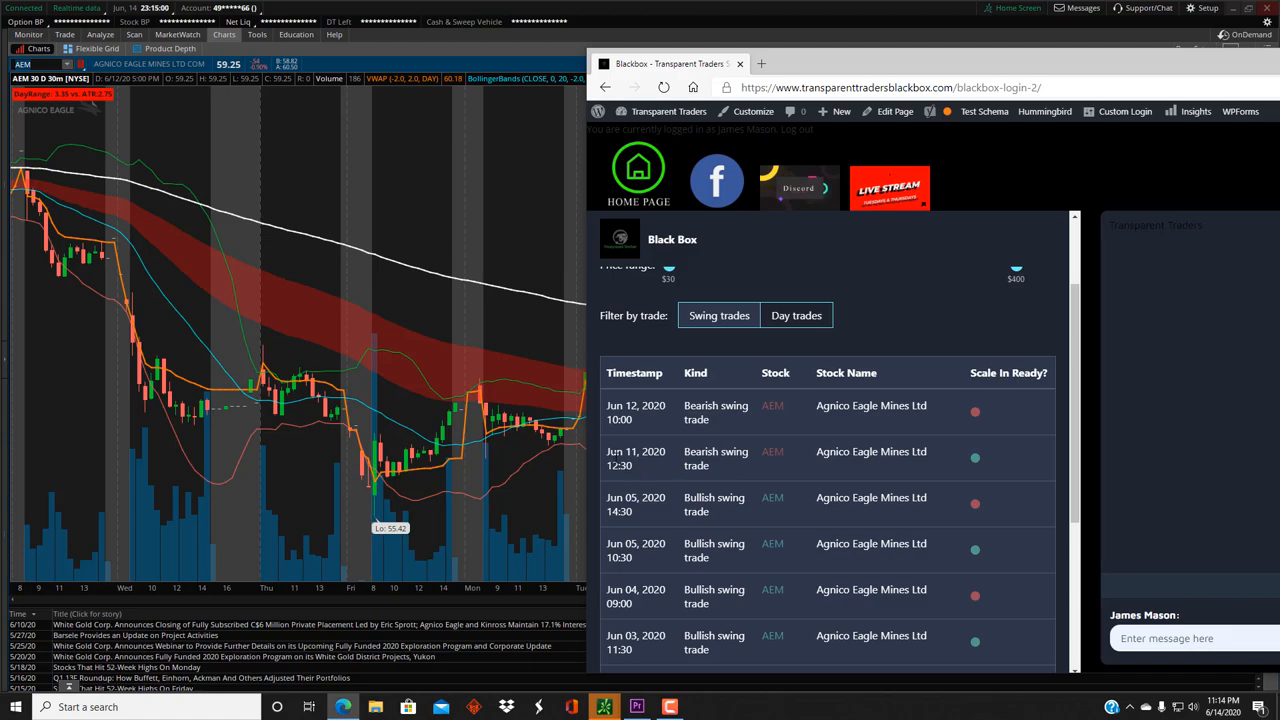
pyautogui.moveTo(760, 458)
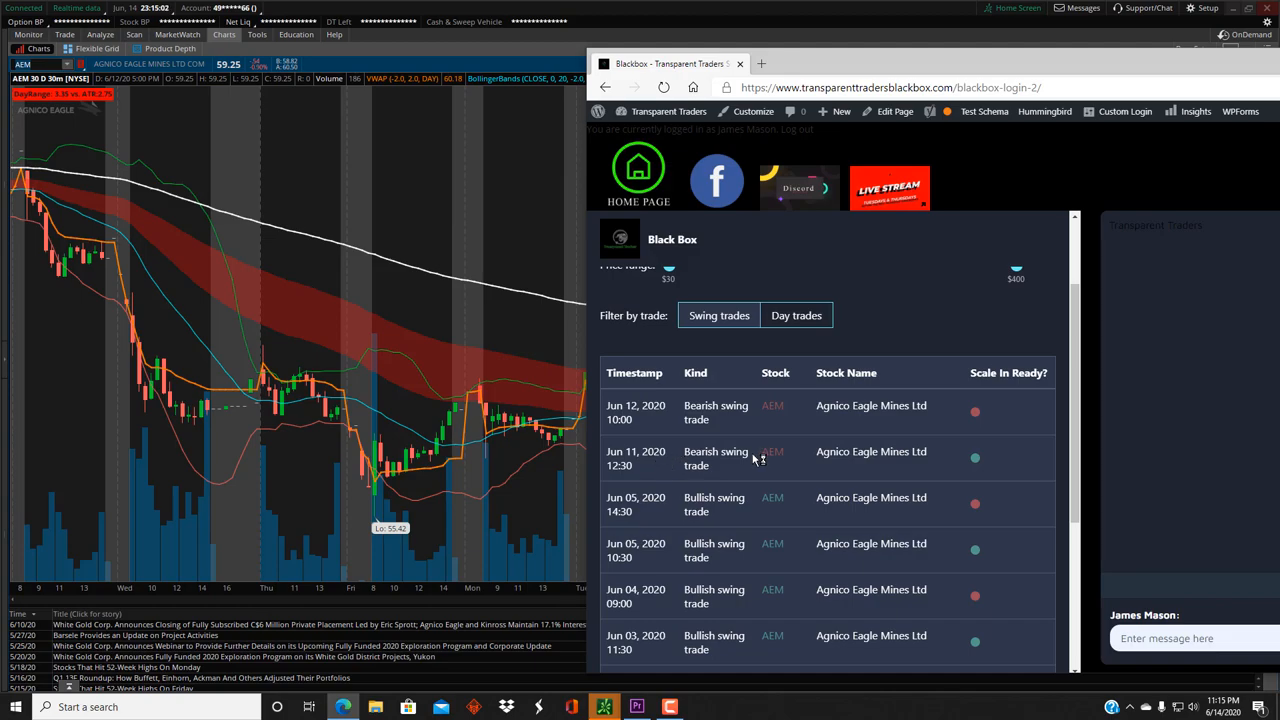
pyautogui.moveTo(800, 418)
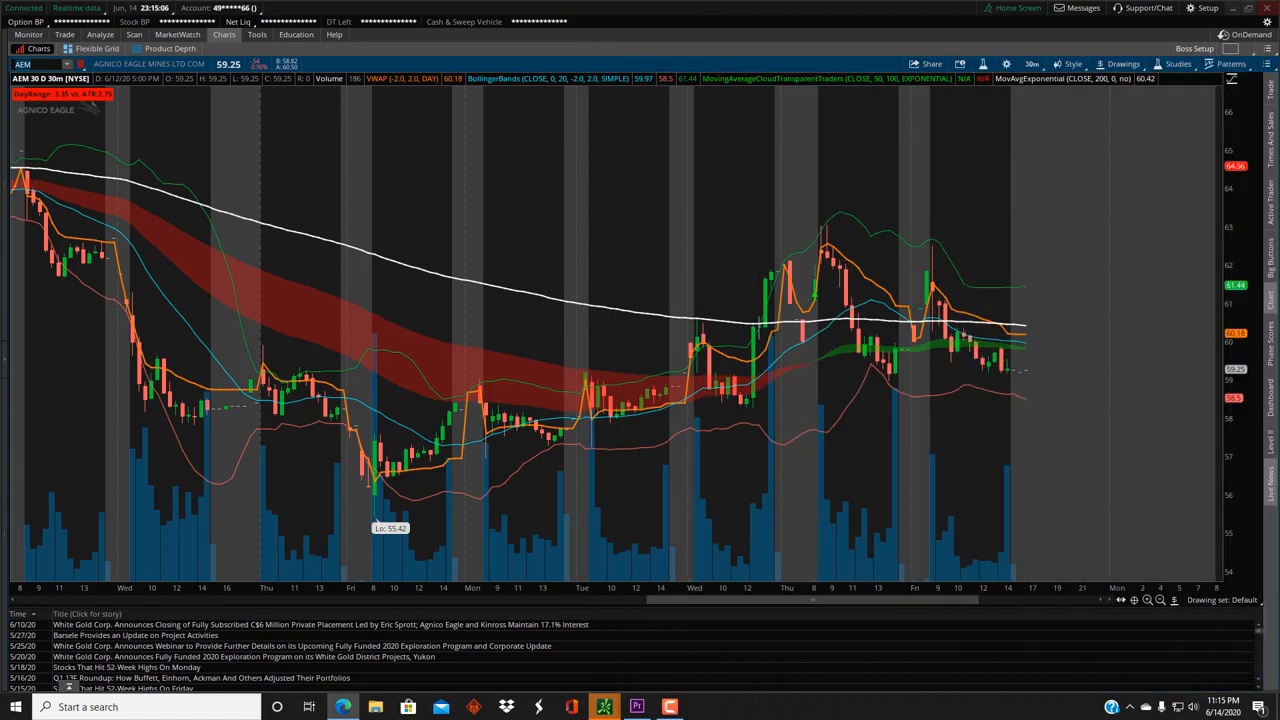
pyautogui.moveTo(880, 385)
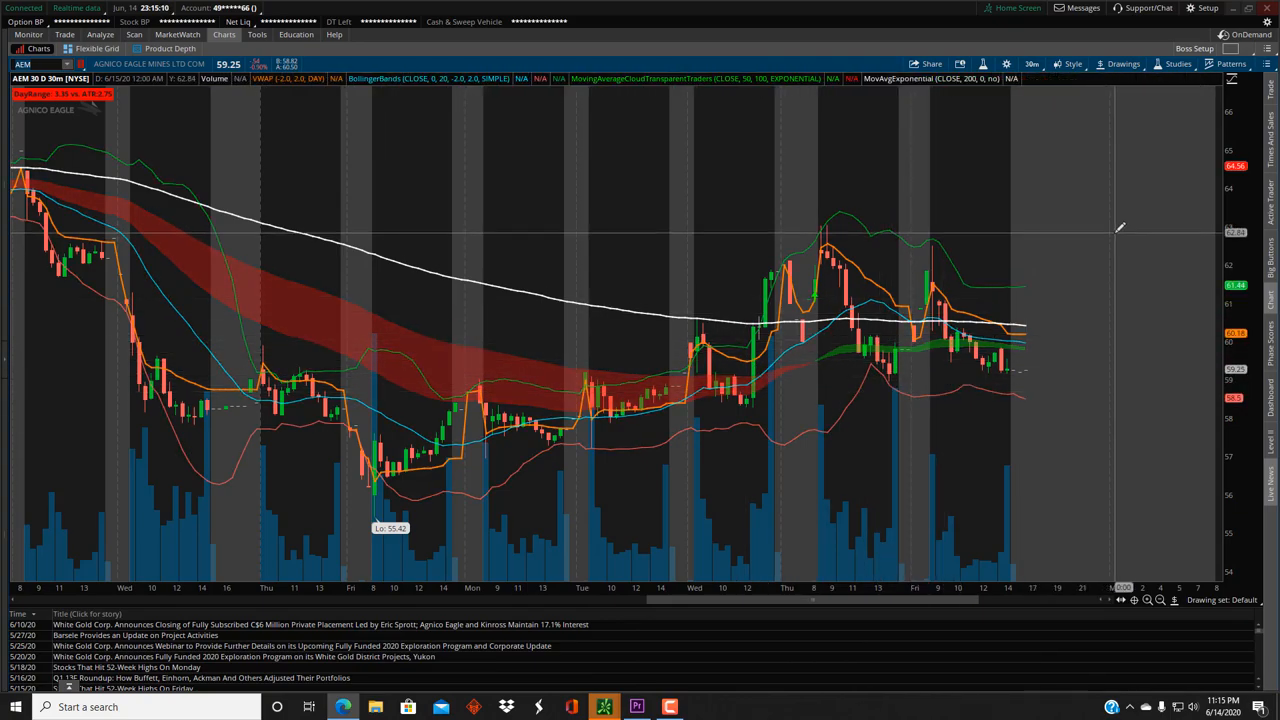
pyautogui.moveTo(880, 320)
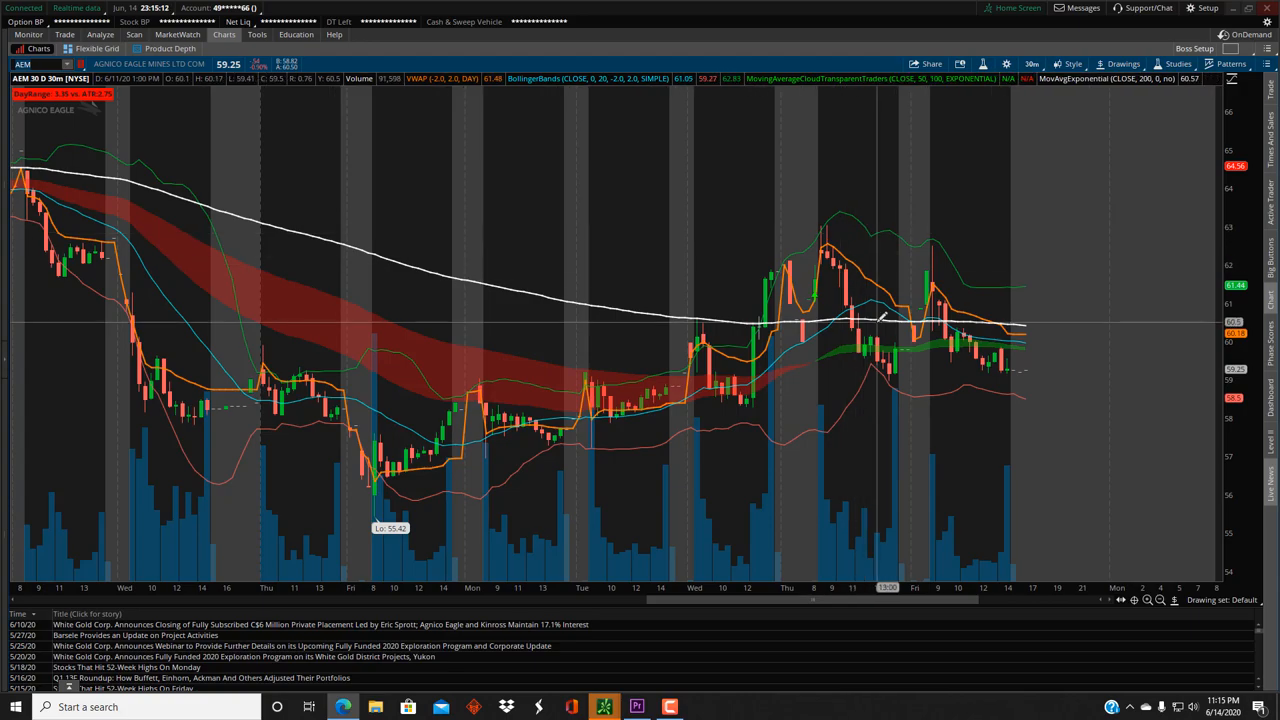
pyautogui.moveTo(883, 313)
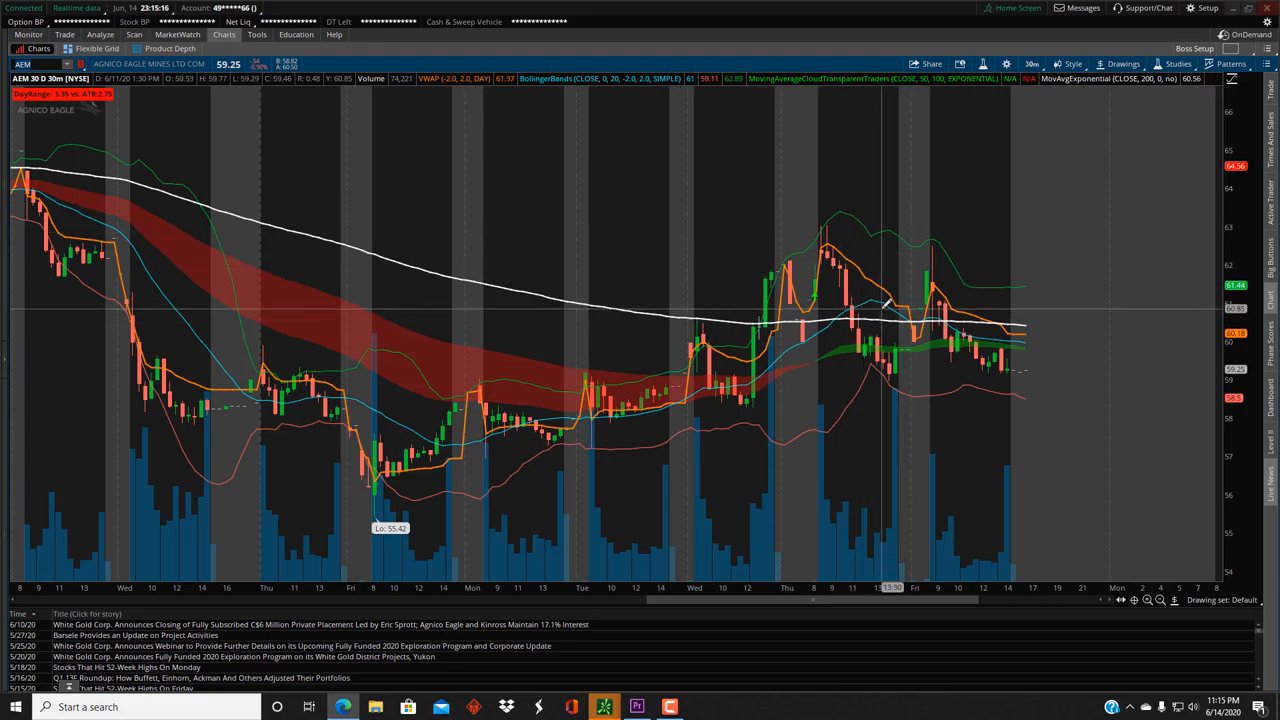
pyautogui.moveTo(875, 305)
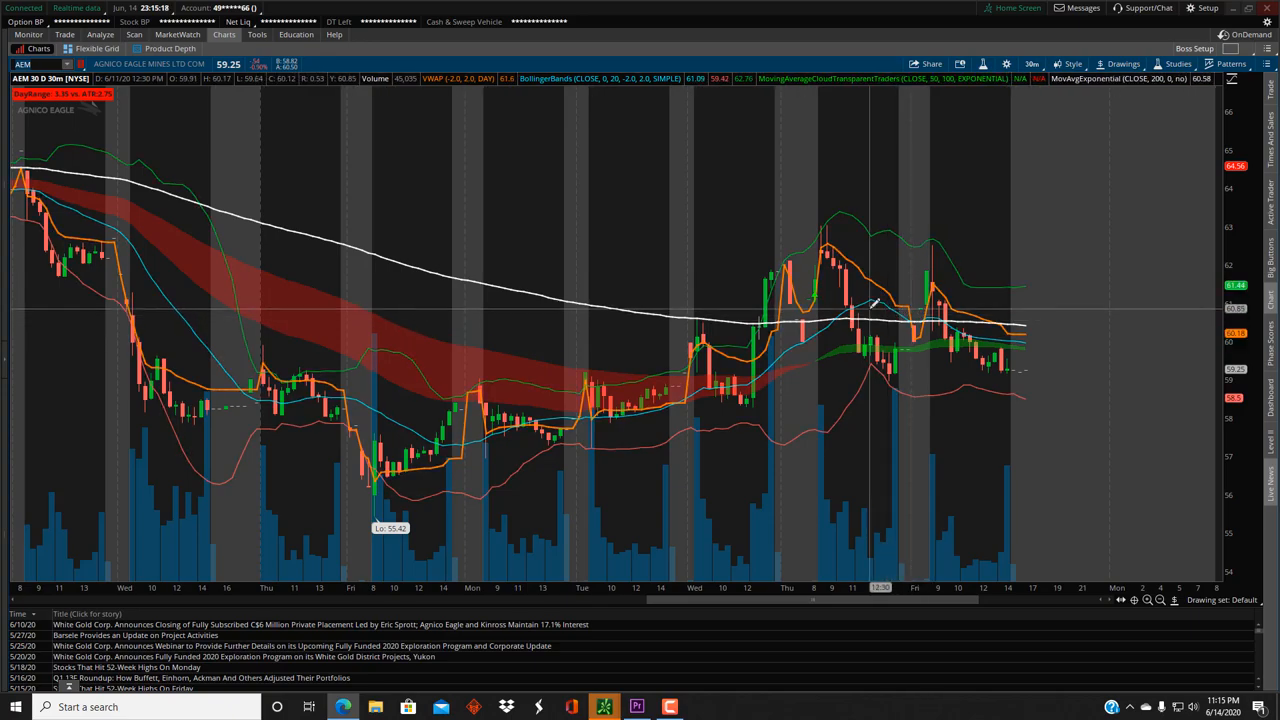
pyautogui.moveTo(868, 302)
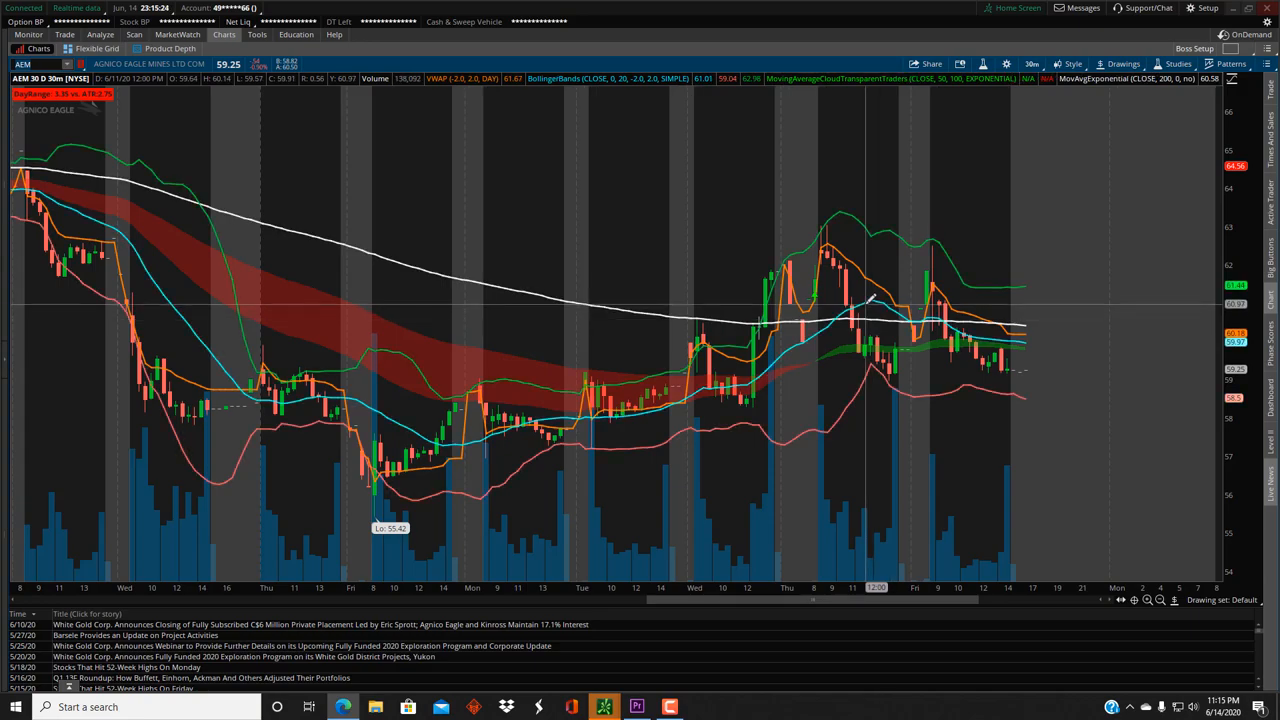
pyautogui.moveTo(867, 300)
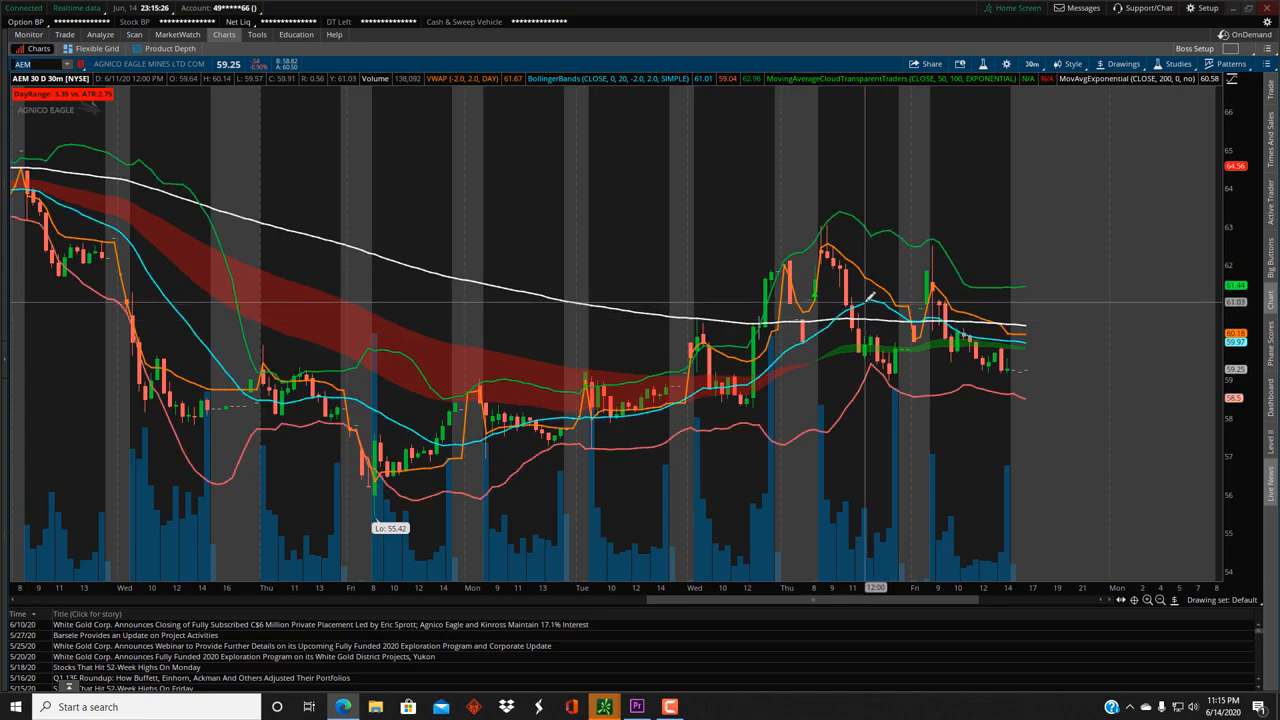